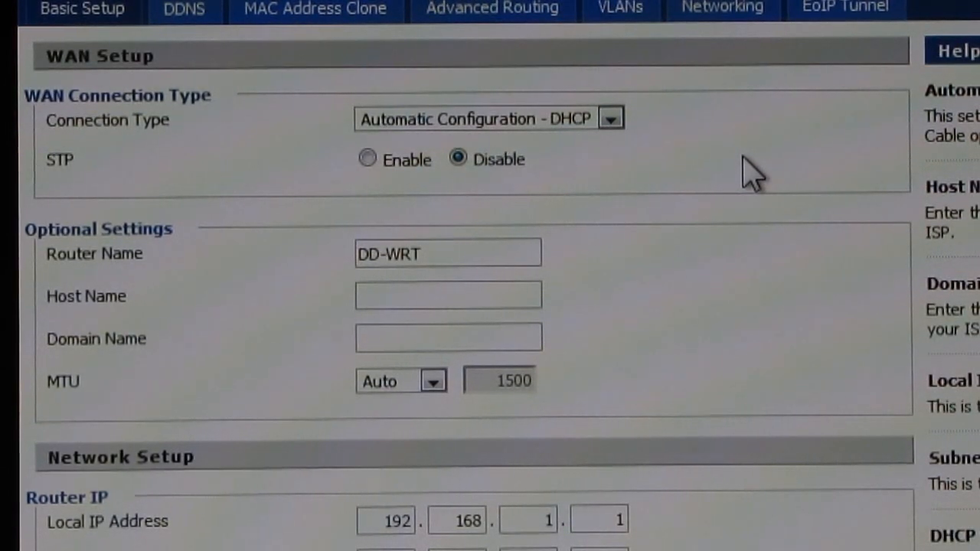
mouse_move(823, 329)
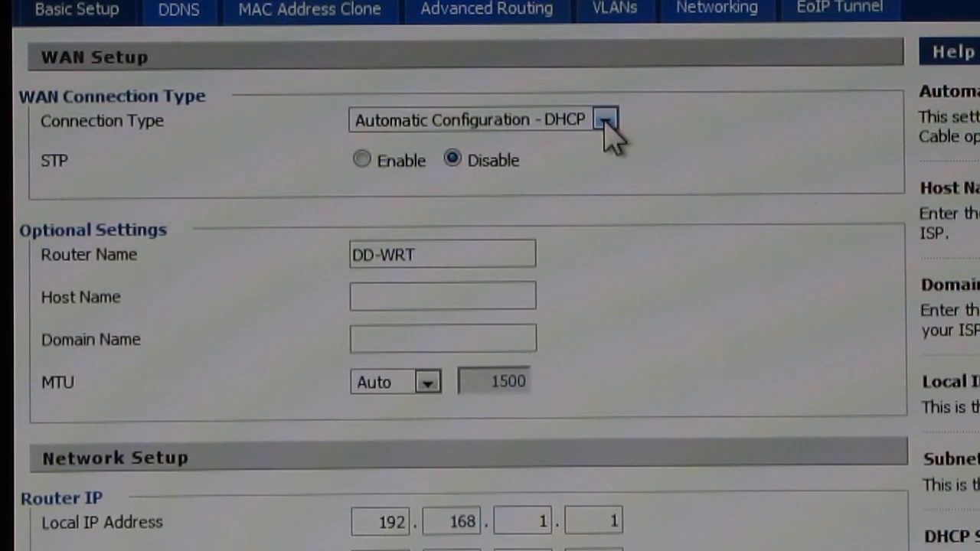
mouse_move(631, 141)
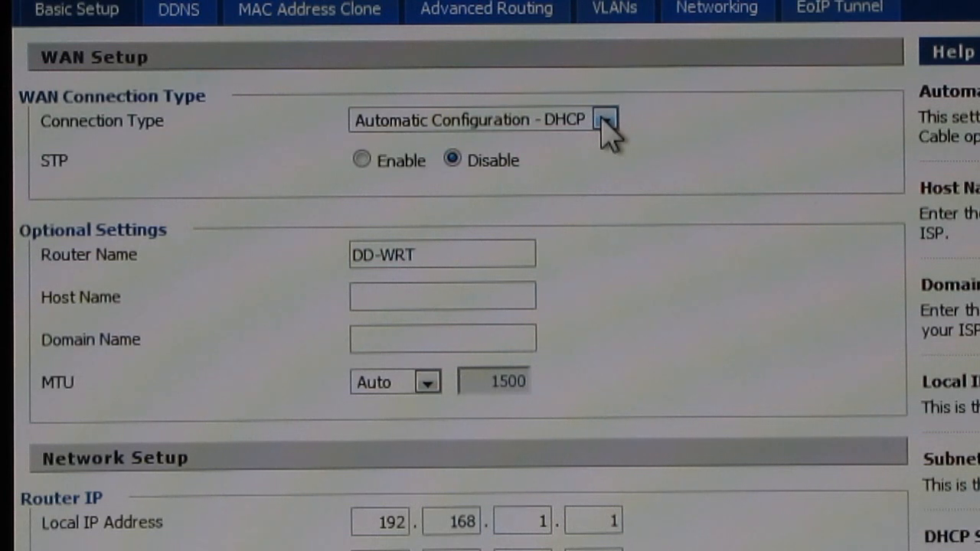
Step: Switch the WAN connection type to PPPoE, revealing its login fields
left_click(604, 119)
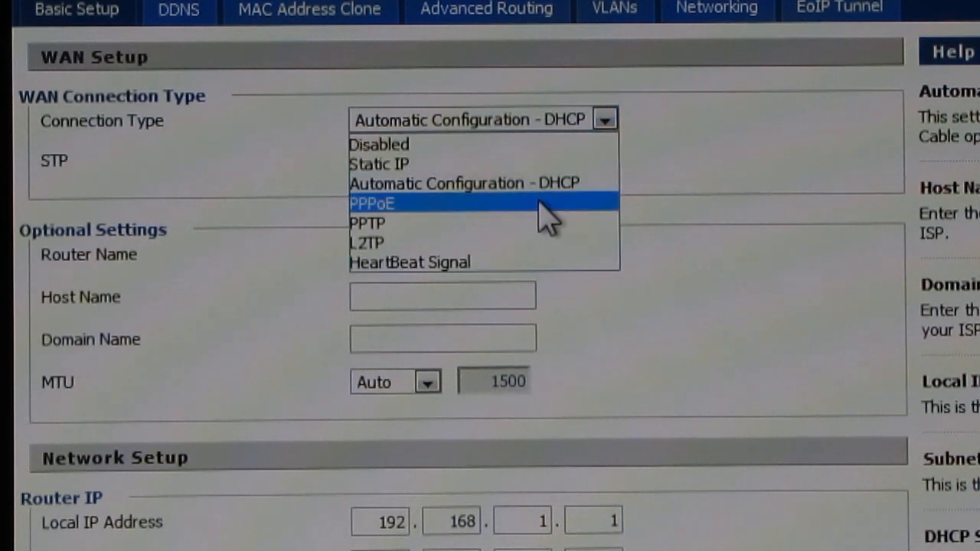
mouse_move(508, 217)
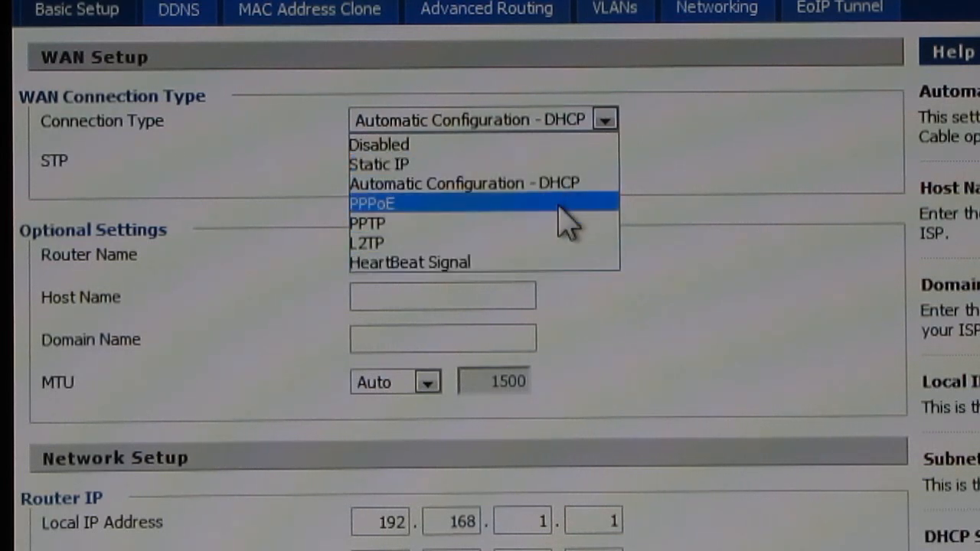
left_click(371, 202)
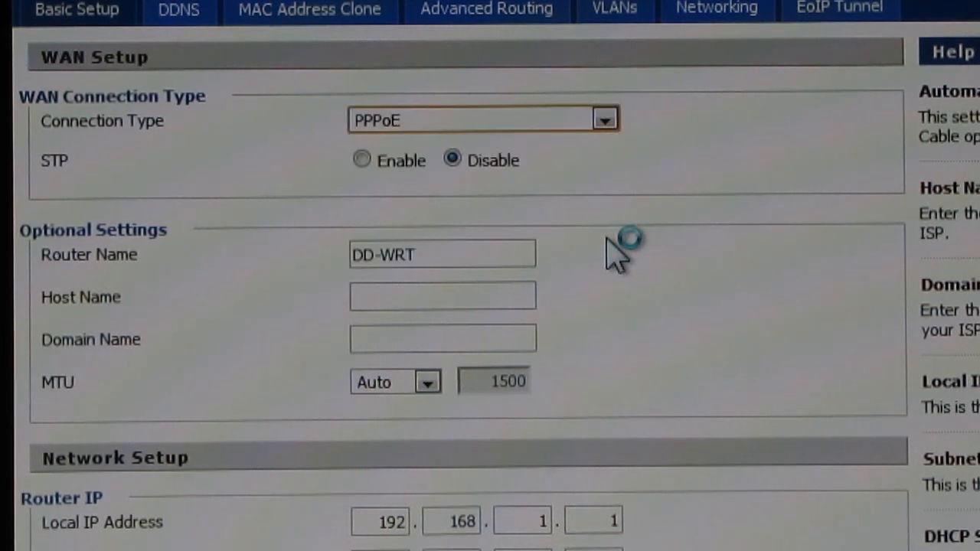
left_click(605, 120)
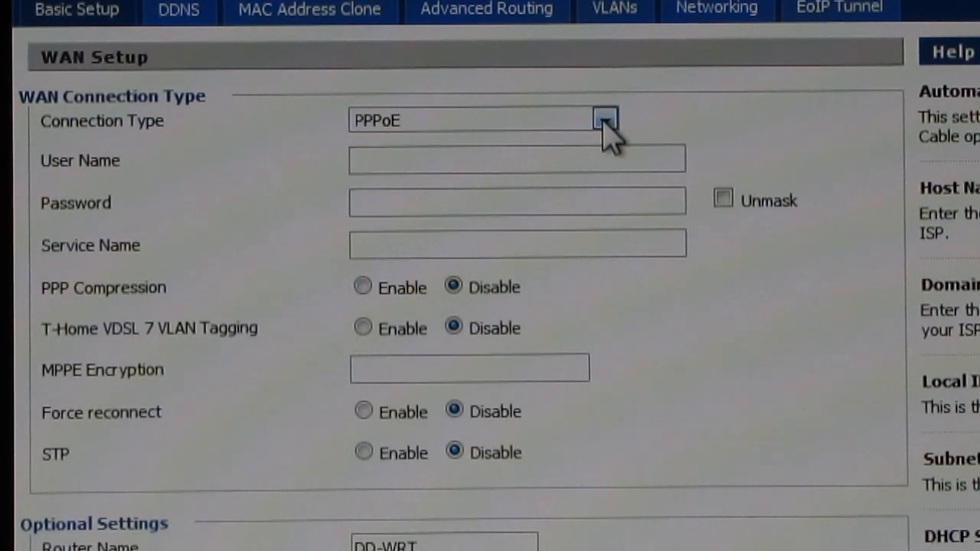
Step: Set the WAN connection type back to Automatic Configuration - DHCP
left_click(605, 120)
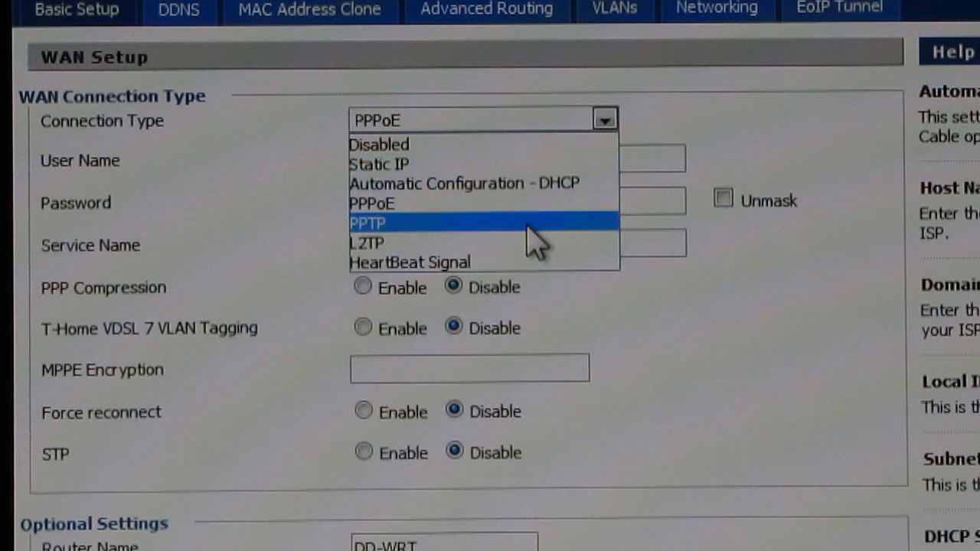
mouse_move(528, 262)
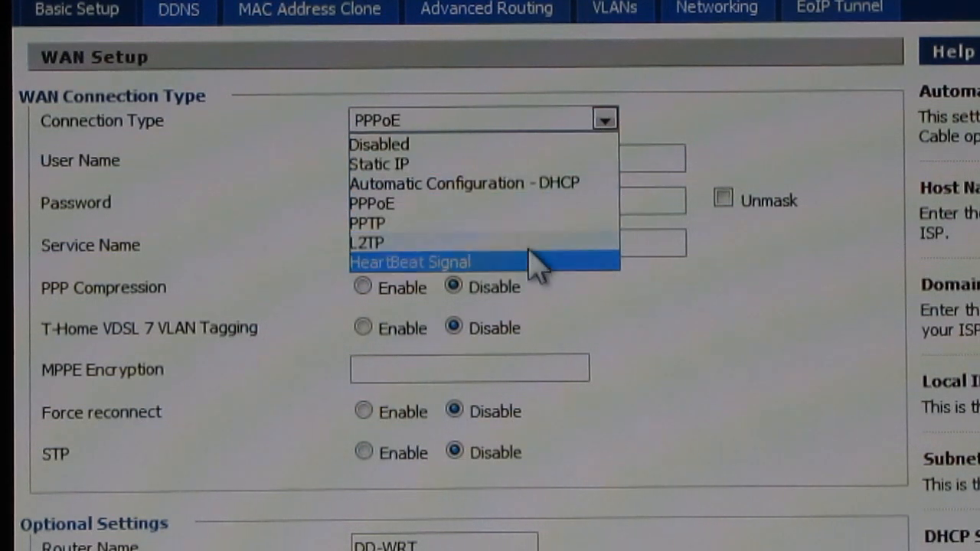
left_click(462, 184)
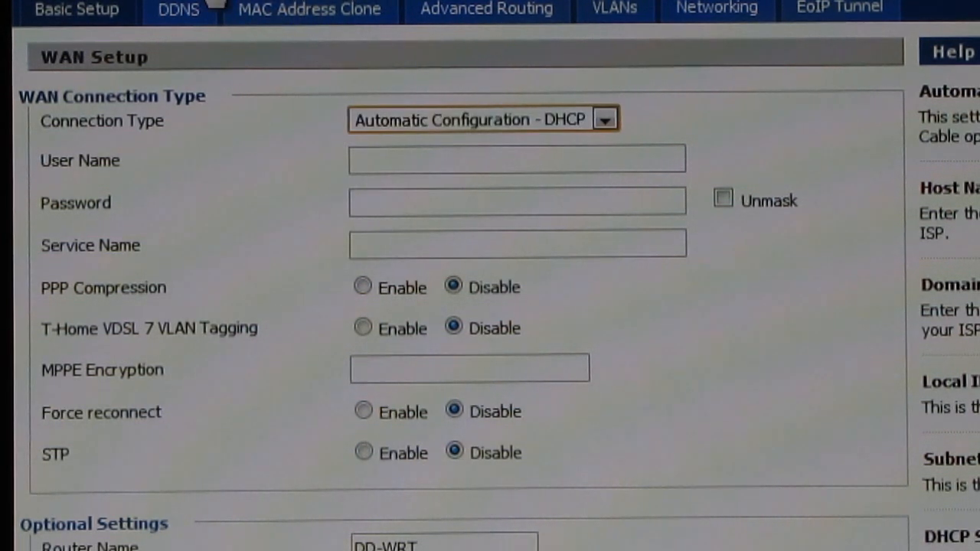
Step: Review the wireless mode choices for interface wl0, leaving it on AP
scroll("down", 3)
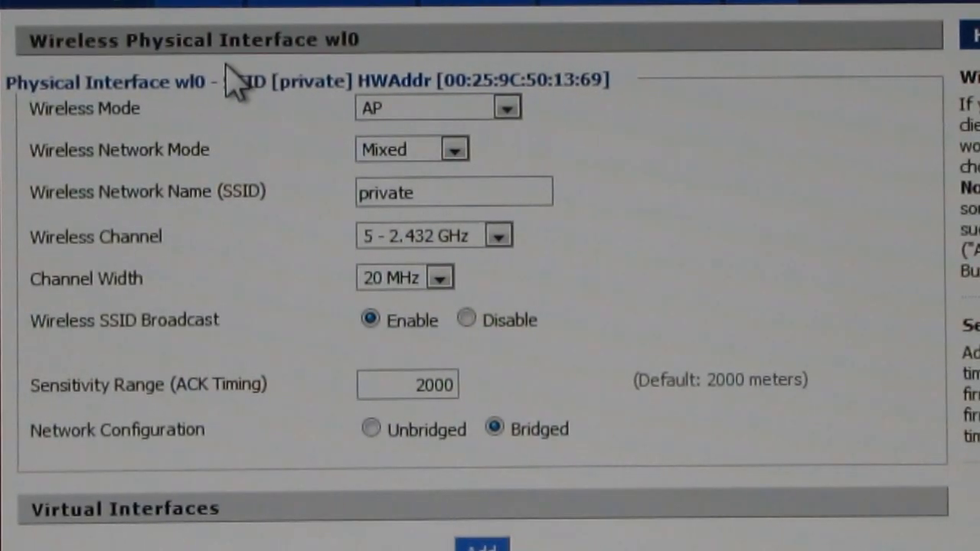
mouse_move(395, 283)
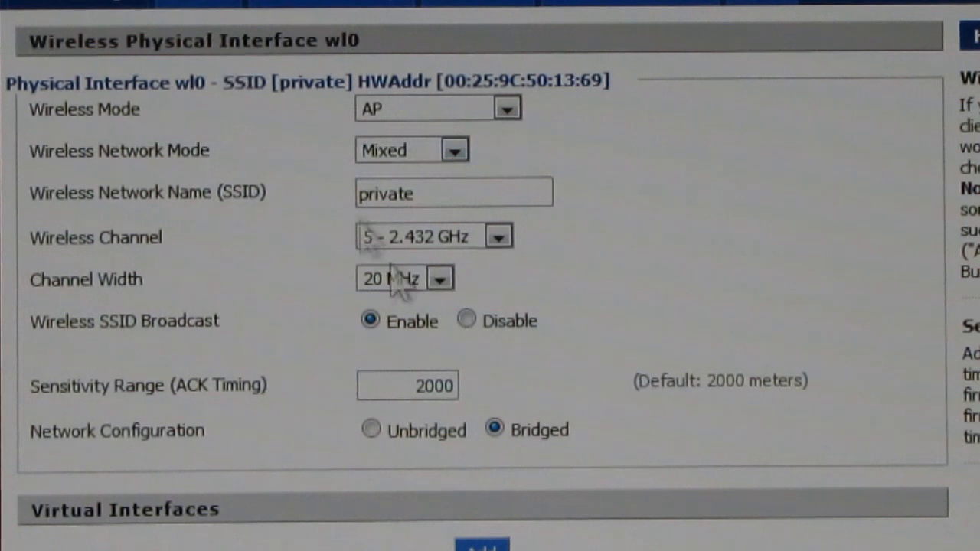
mouse_move(502, 141)
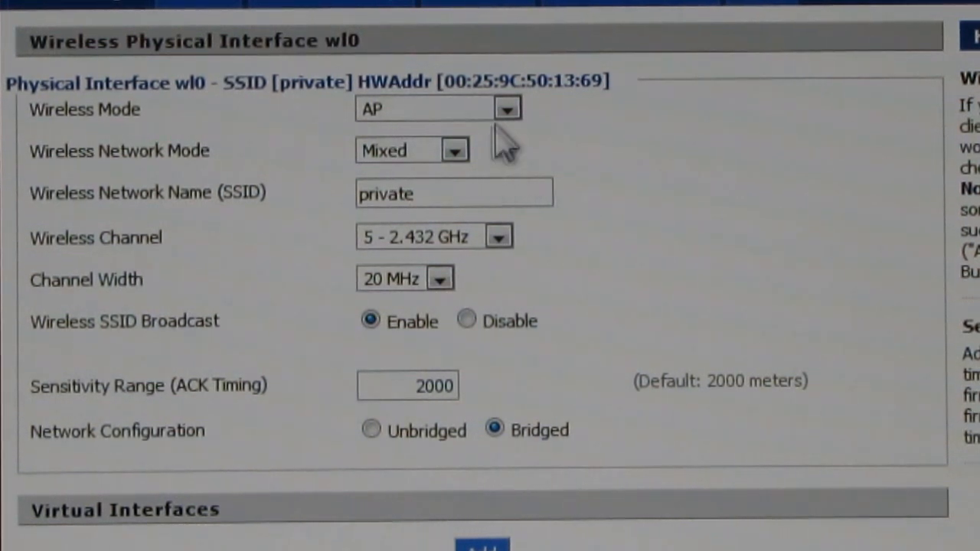
left_click(506, 107)
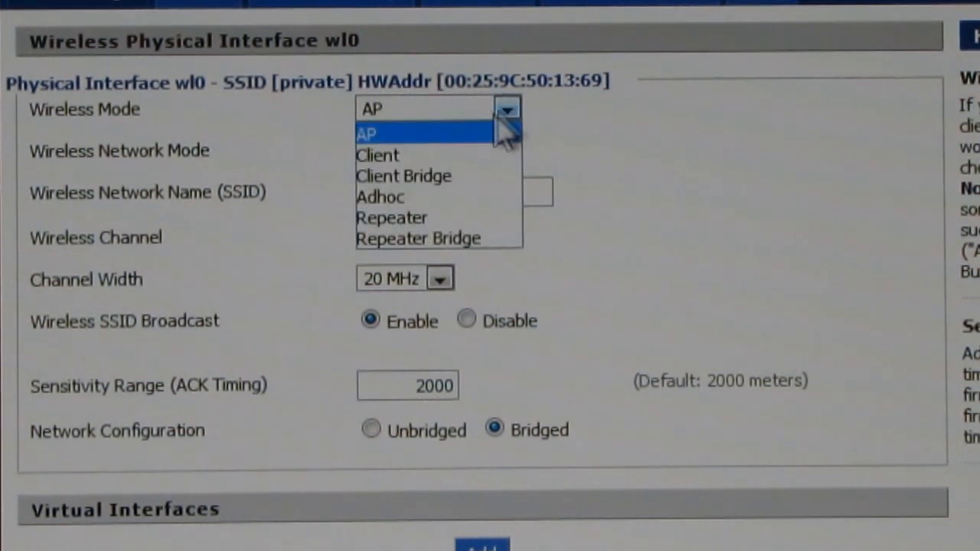
mouse_move(477, 146)
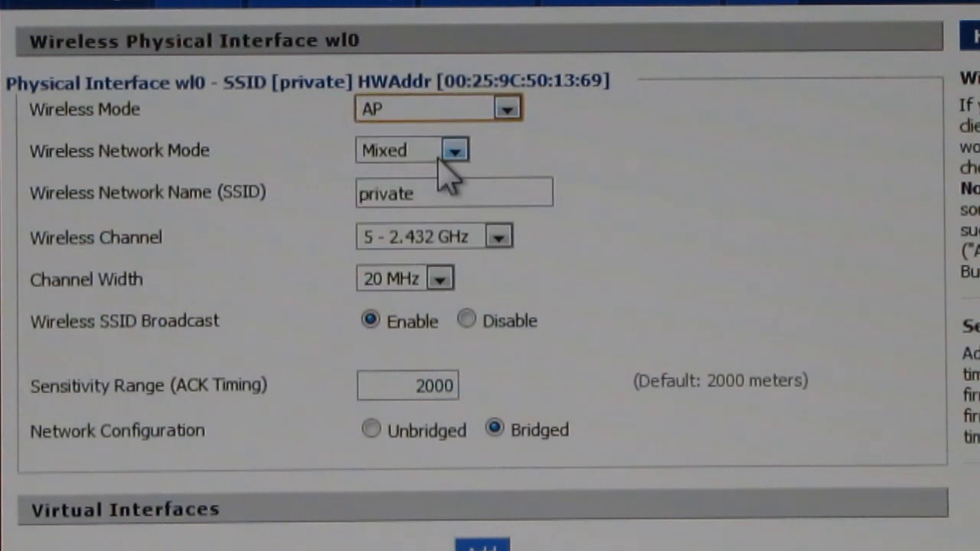
left_click(507, 107)
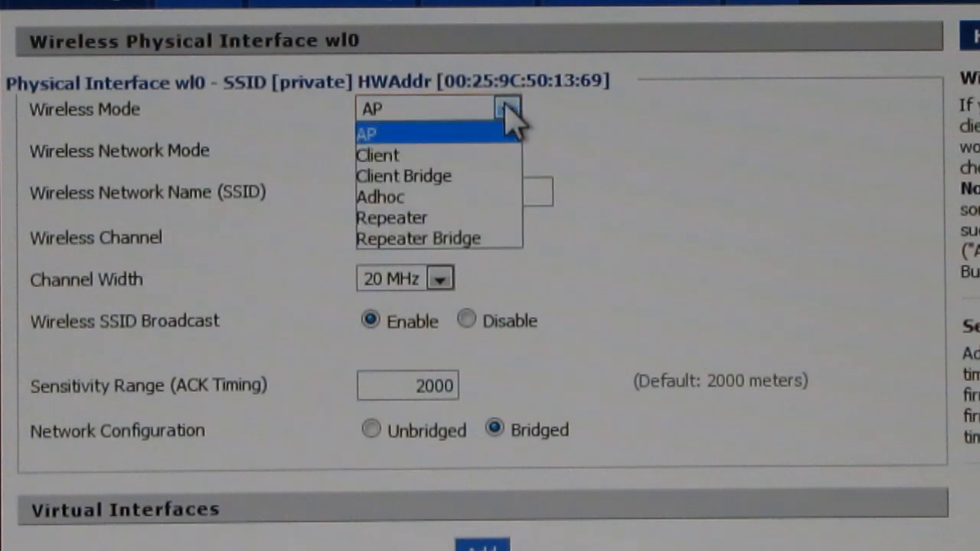
mouse_move(416, 239)
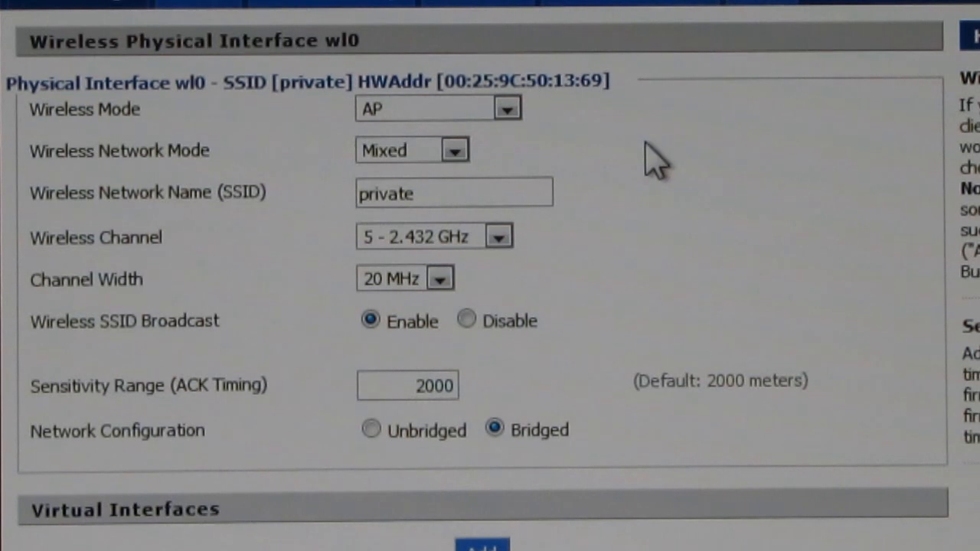
mouse_move(498, 196)
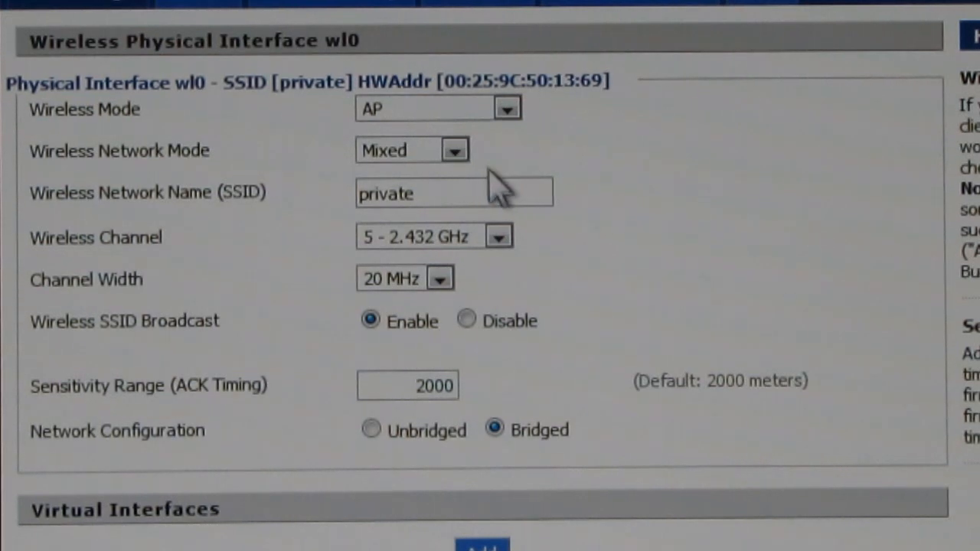
left_click(455, 150)
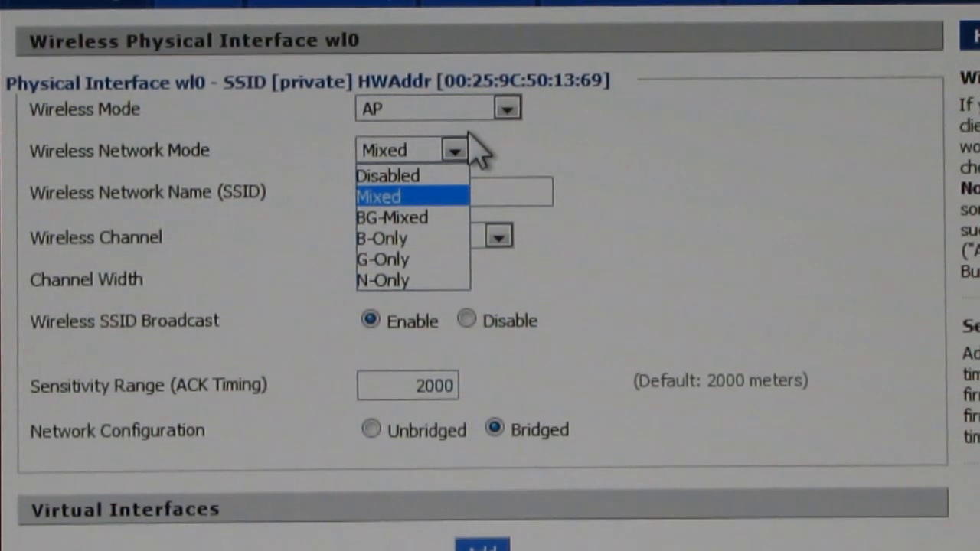
mouse_move(414, 217)
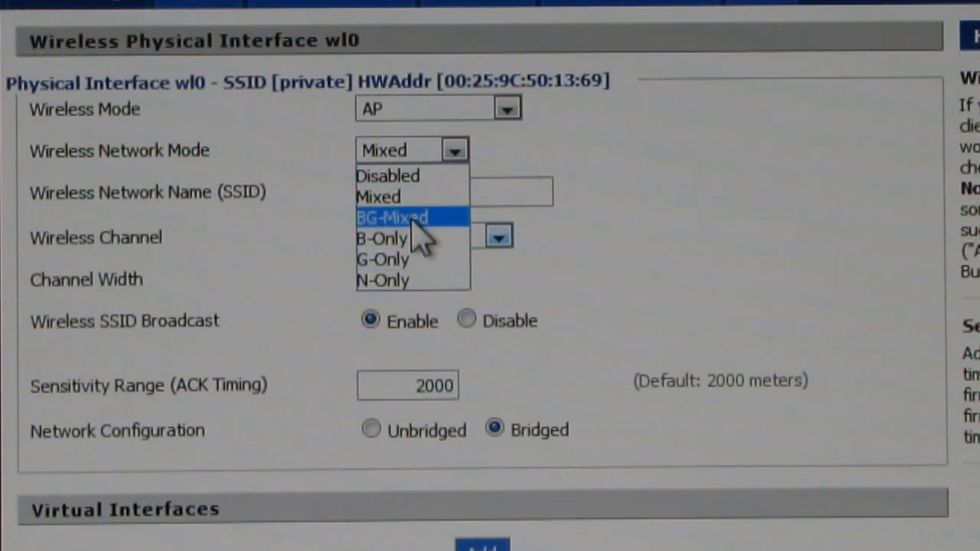
left_click(392, 217)
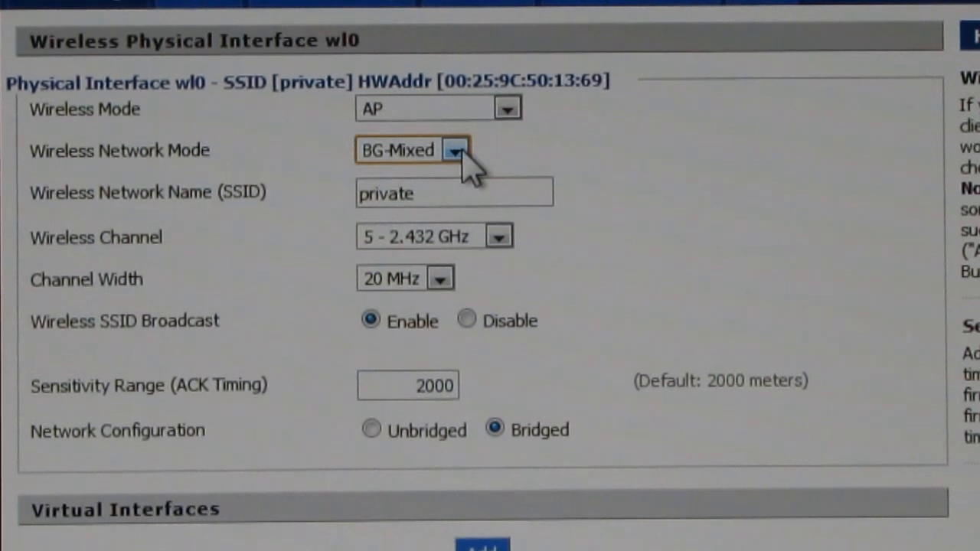
left_click(456, 150)
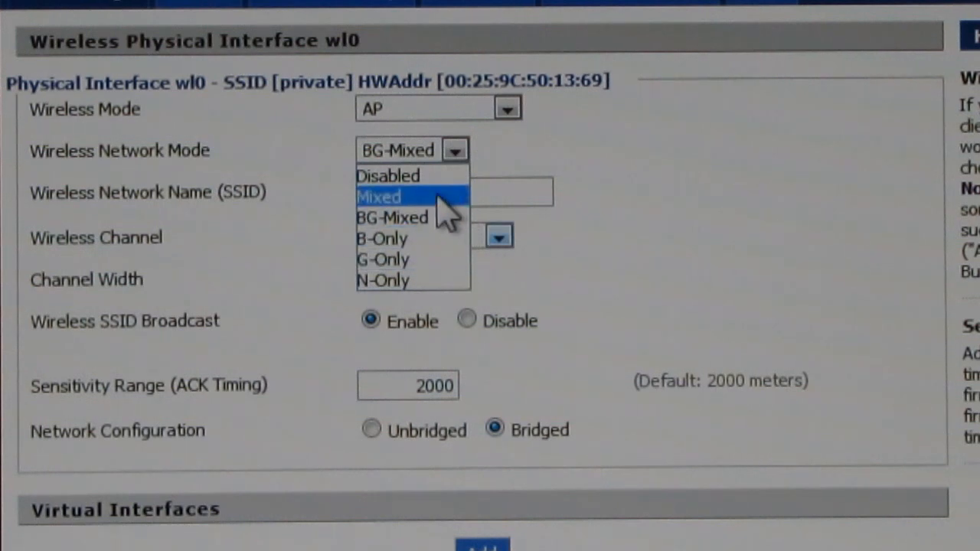
left_click(380, 196)
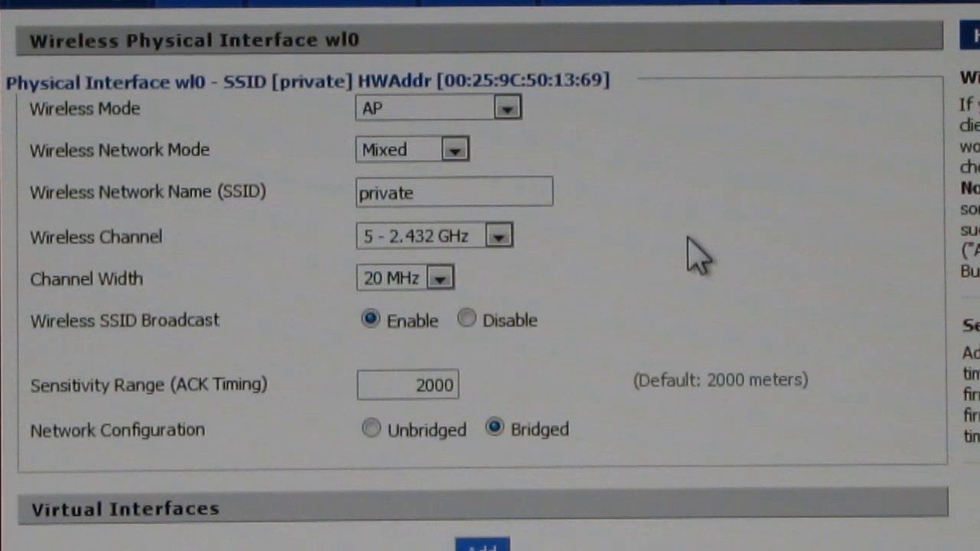
mouse_move(502, 230)
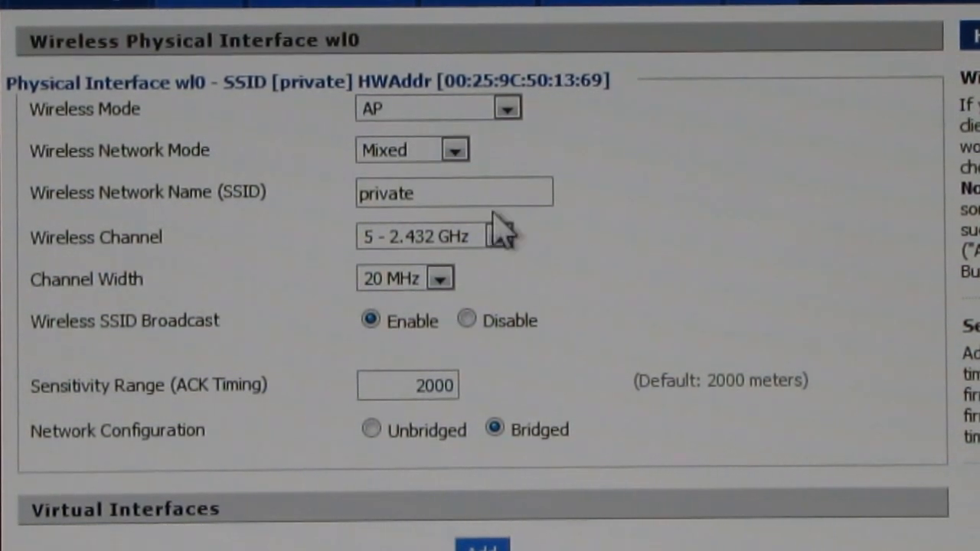
mouse_move(441, 199)
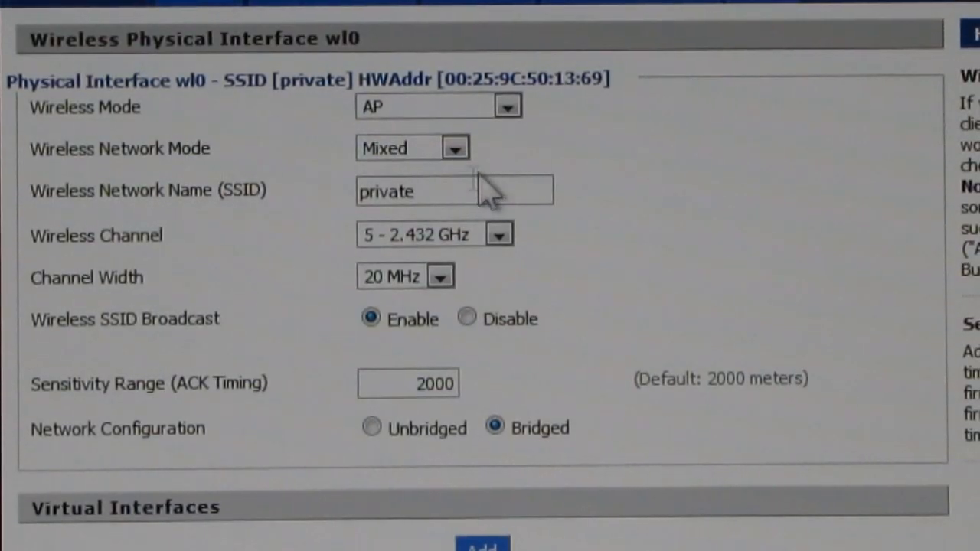
mouse_move(432, 232)
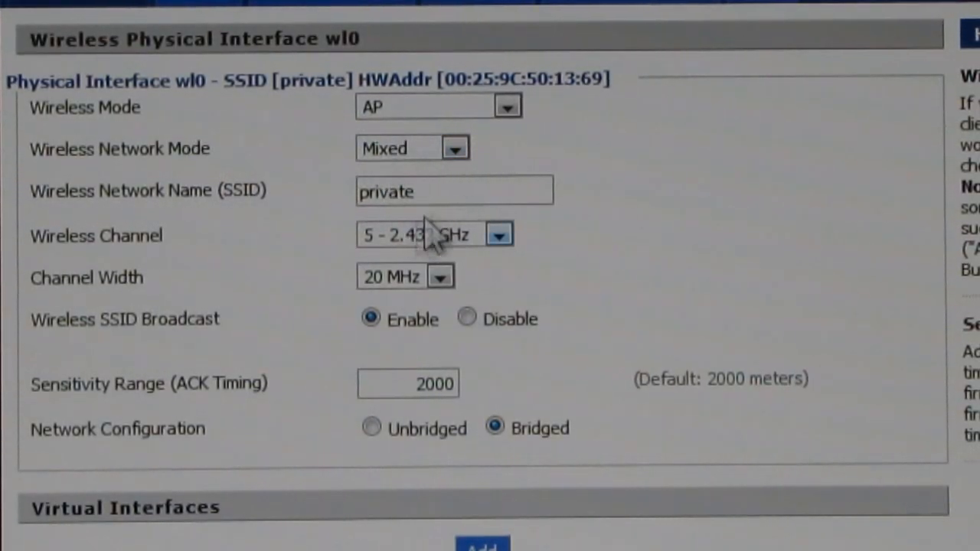
mouse_move(321, 217)
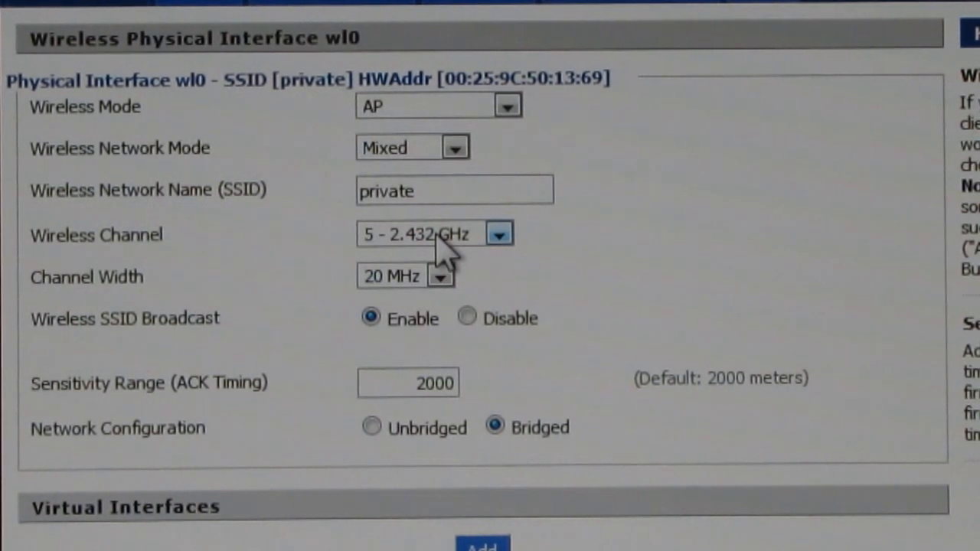
mouse_move(508, 367)
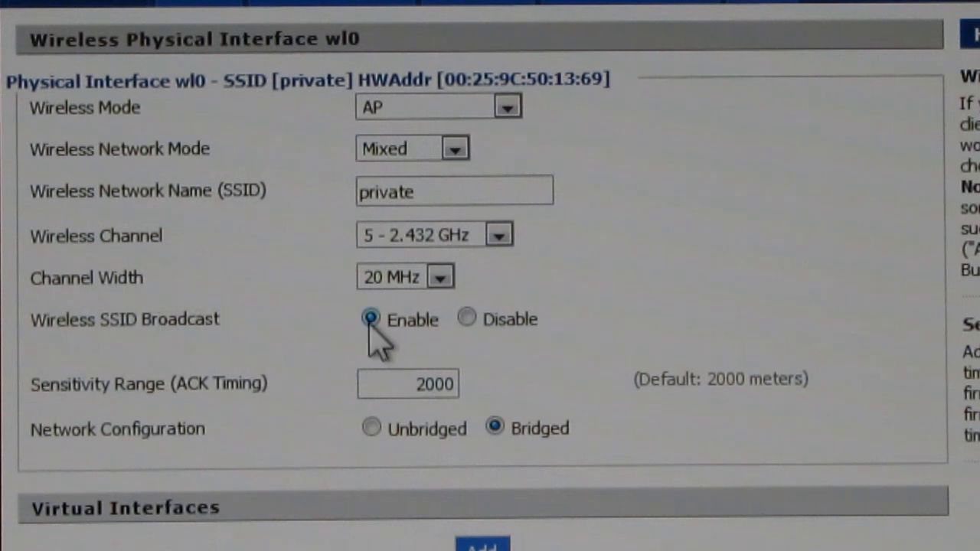
mouse_move(390, 345)
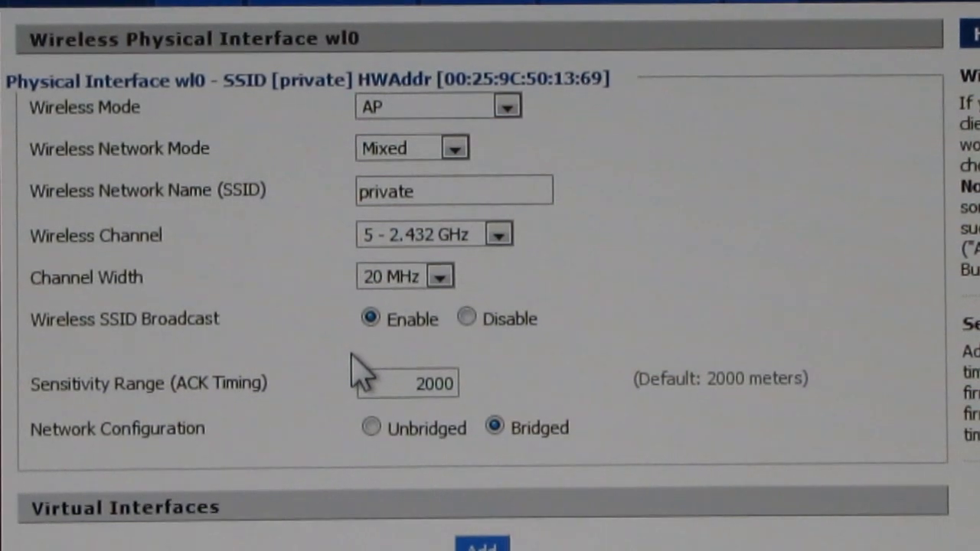
mouse_move(413, 183)
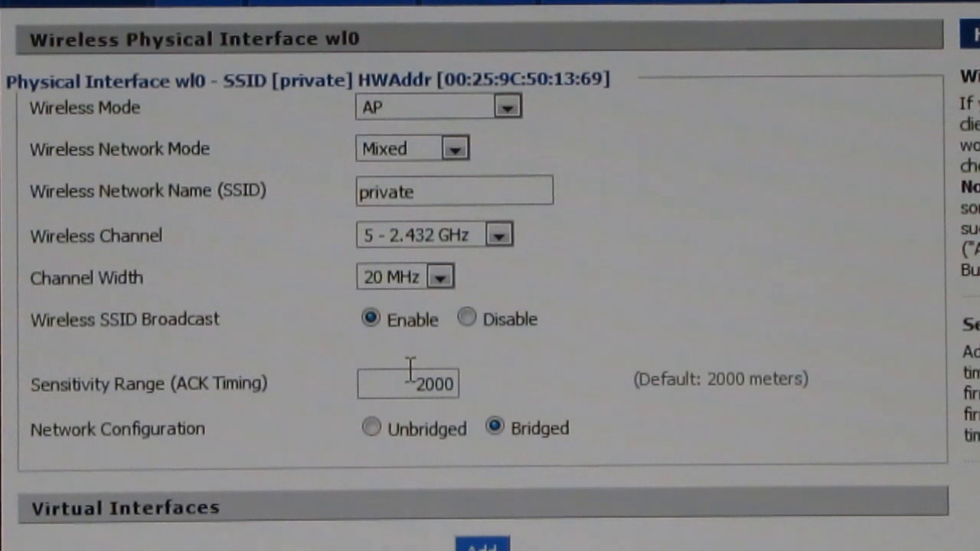
mouse_move(582, 355)
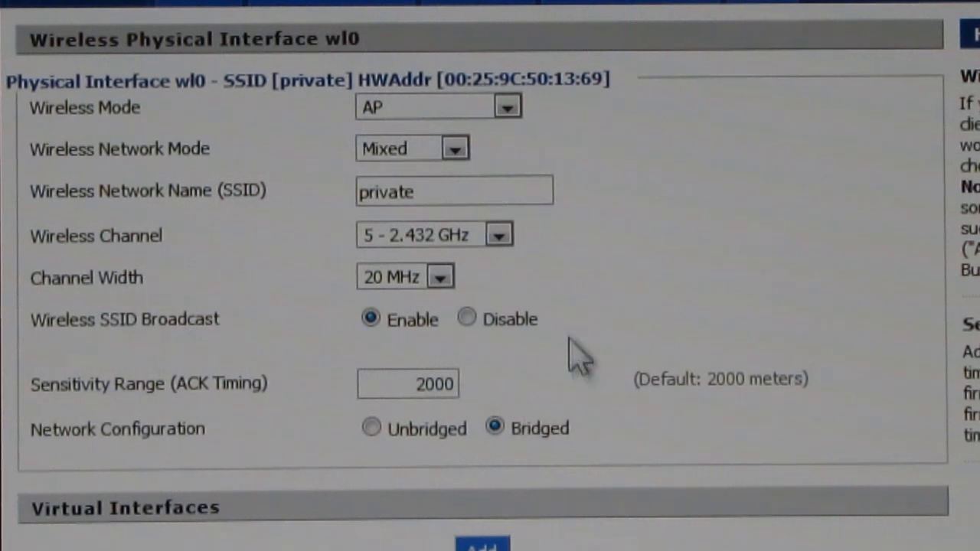
mouse_move(417, 181)
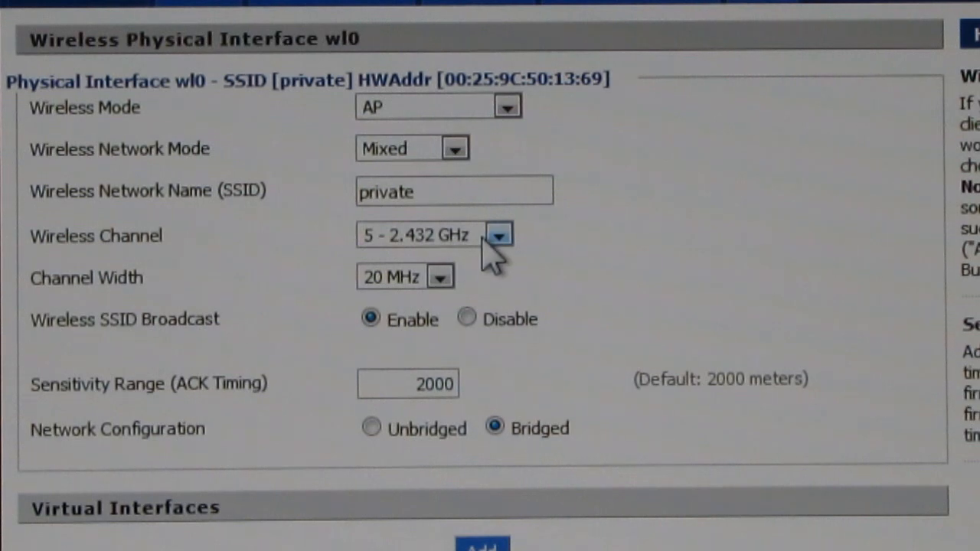
left_click(499, 236)
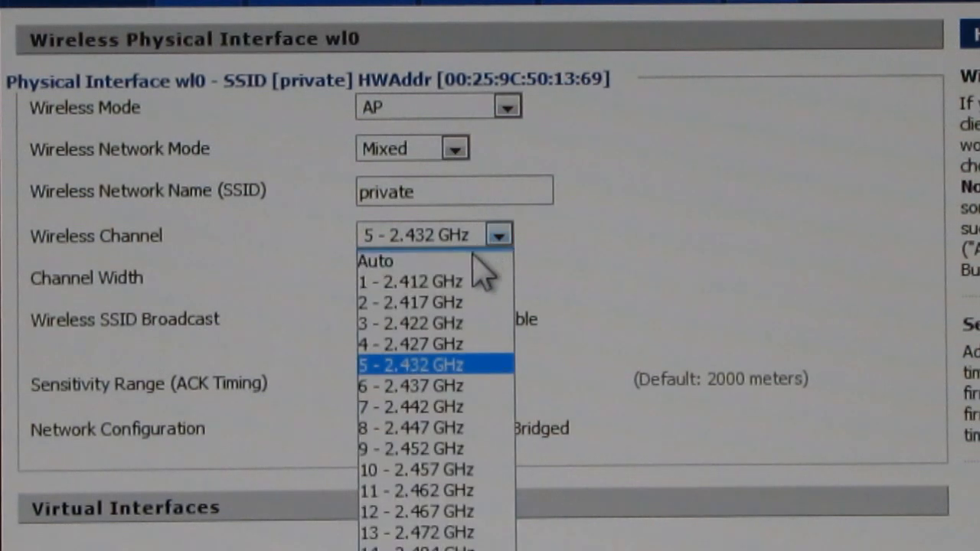
left_click(375, 260)
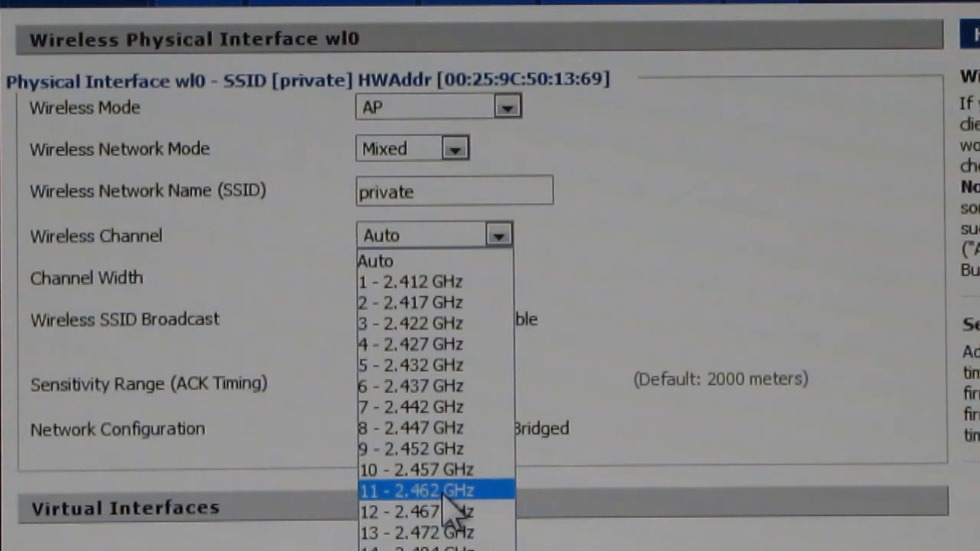
mouse_move(416, 468)
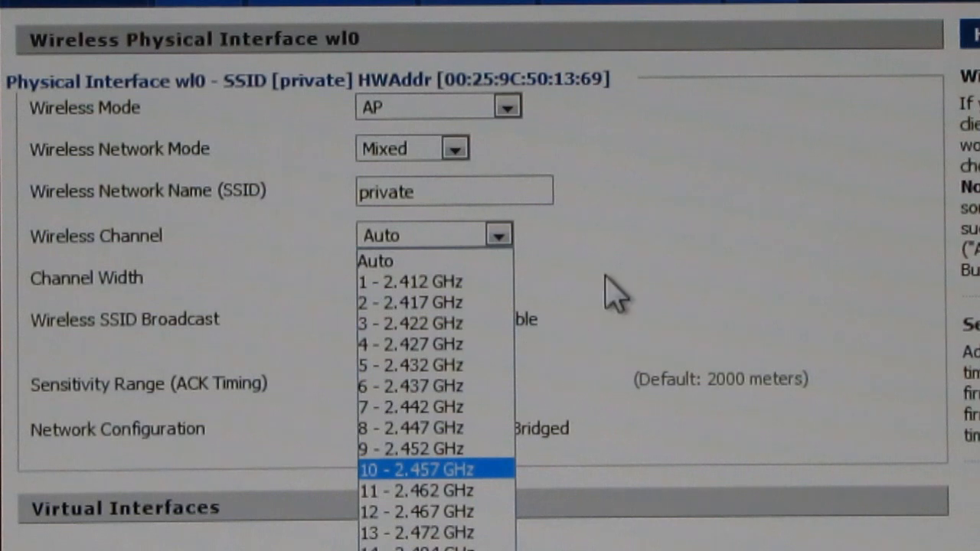
left_click(375, 260)
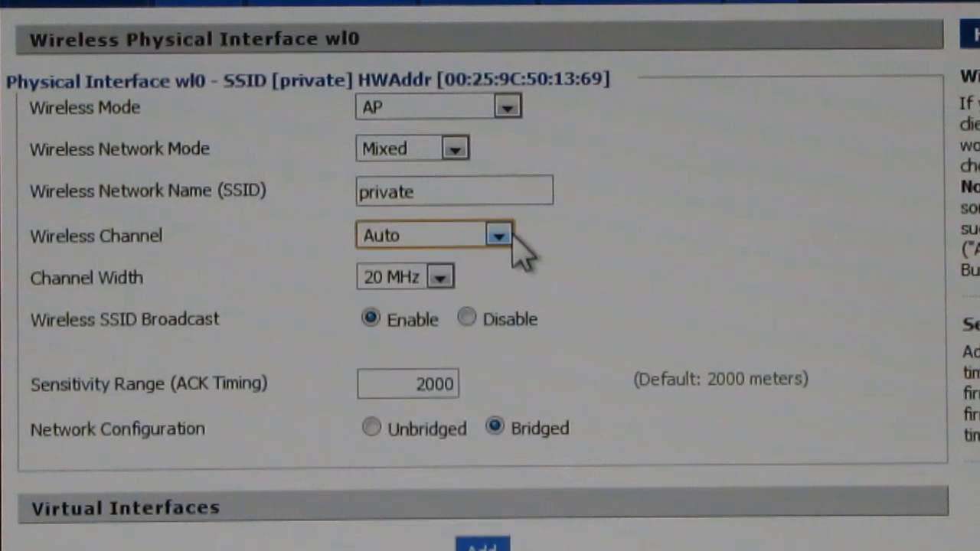
left_click(499, 236)
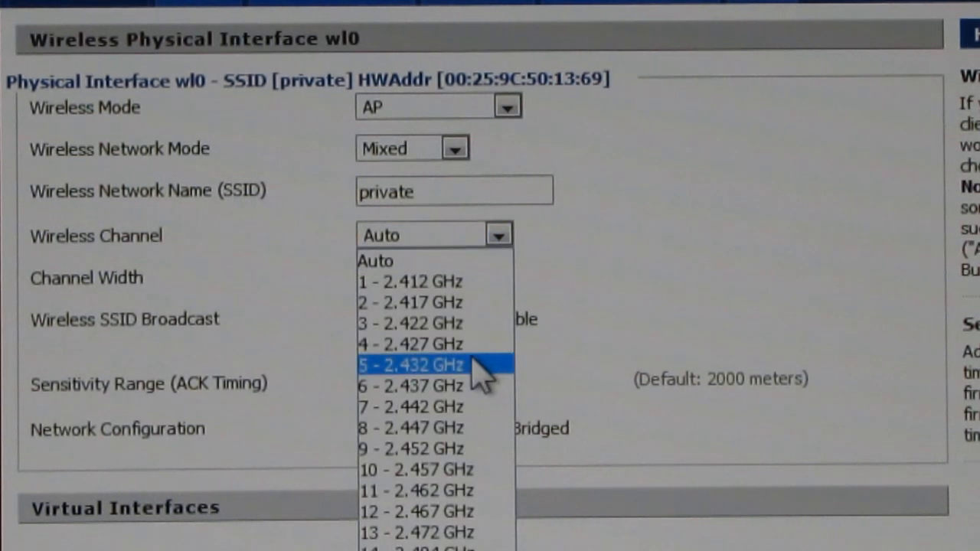
left_click(410, 365)
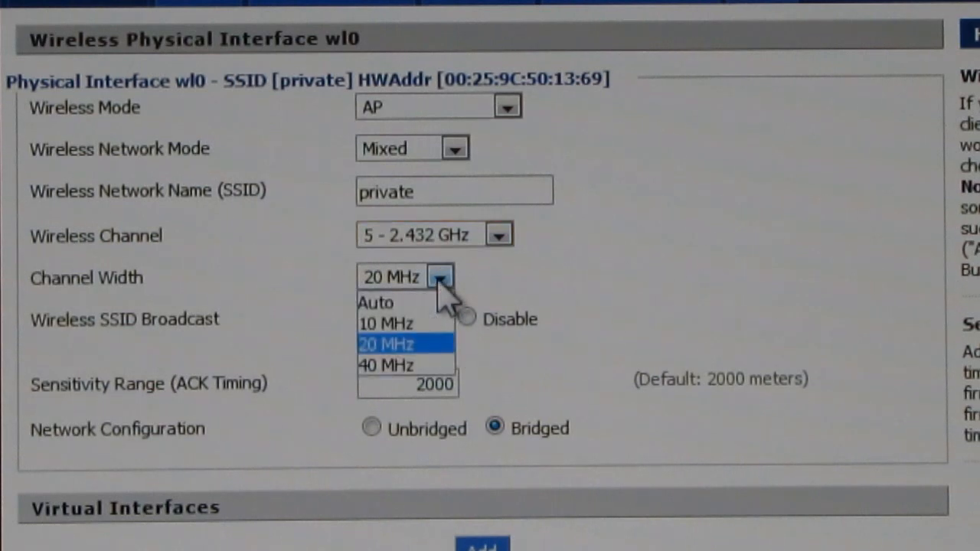
mouse_move(447, 359)
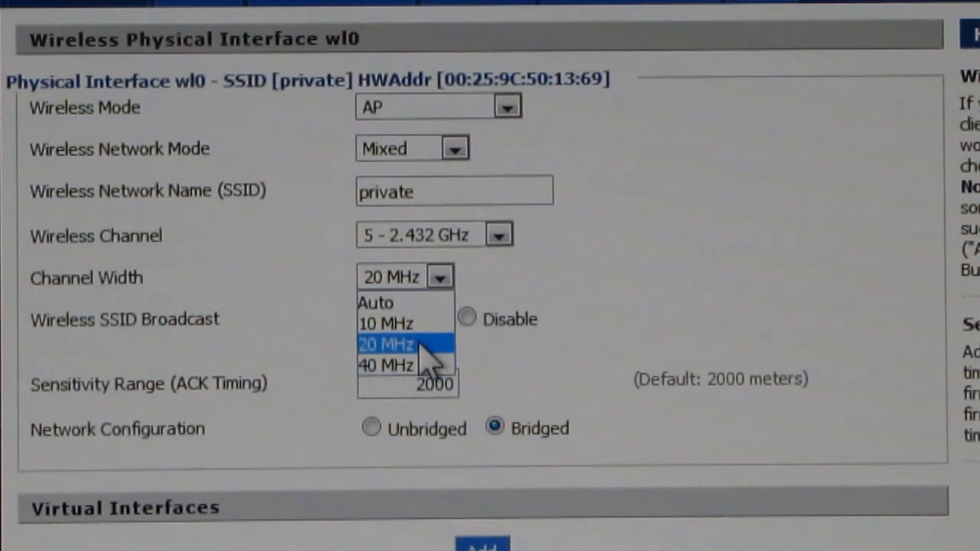
left_click(386, 342)
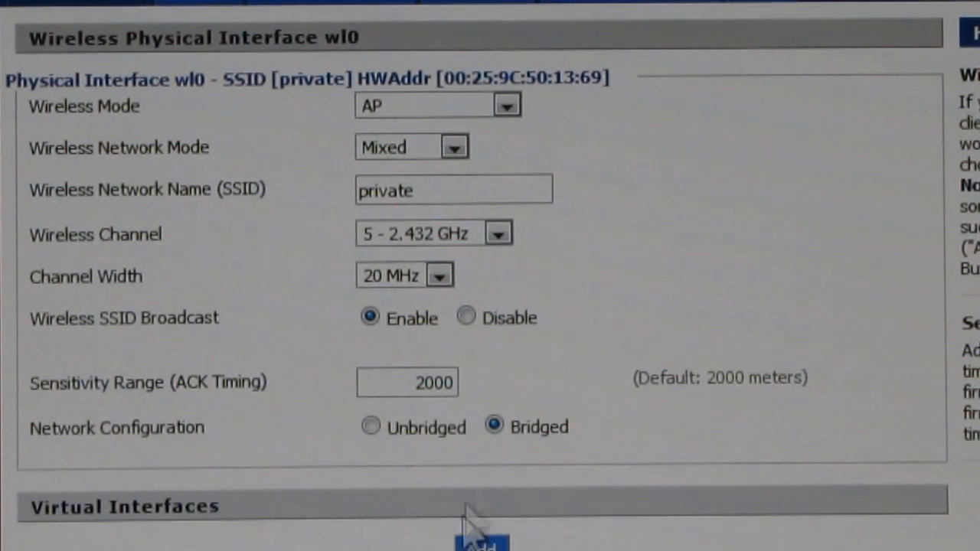
mouse_move(529, 533)
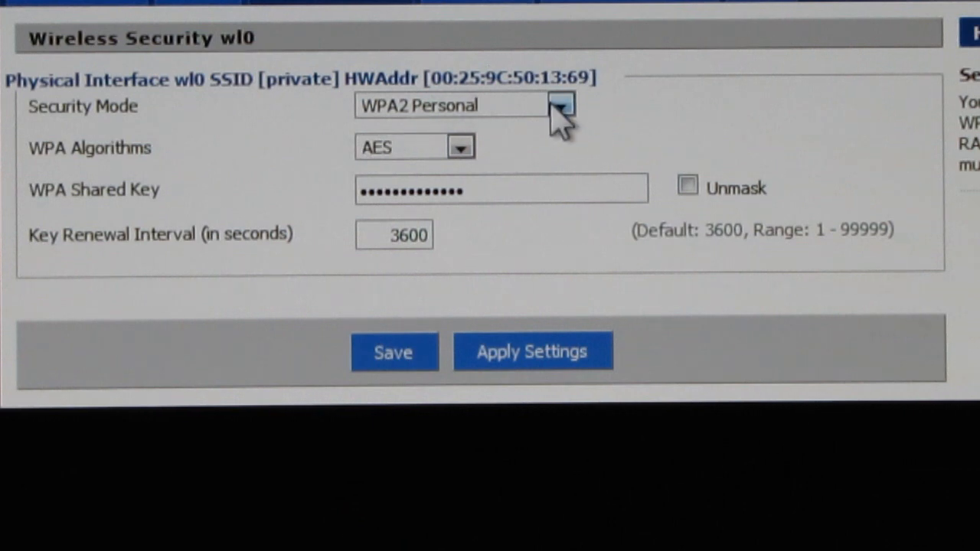
Step: Try WEP briefly, then set the wl0 security mode to WPA2 Personal with AES and 3600-second renewal
left_click(558, 106)
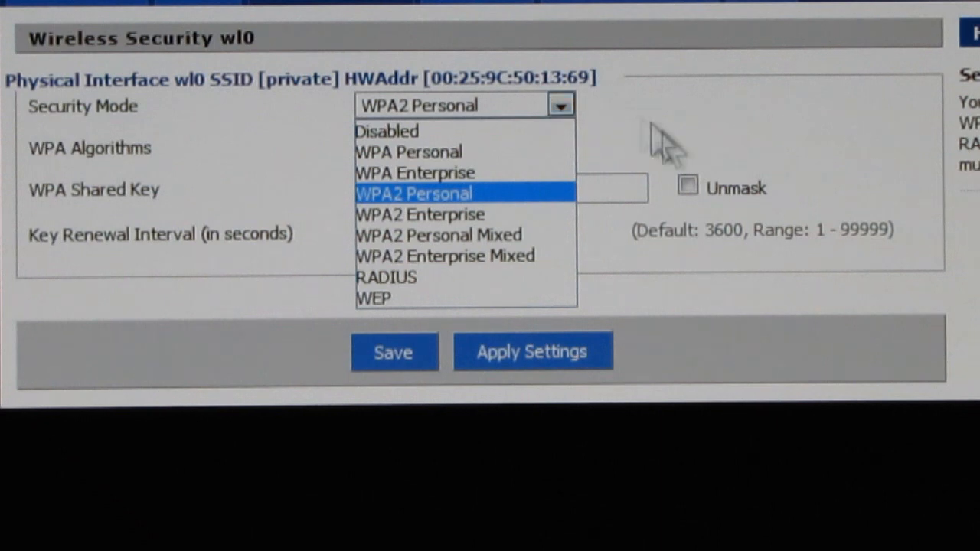
mouse_move(524, 207)
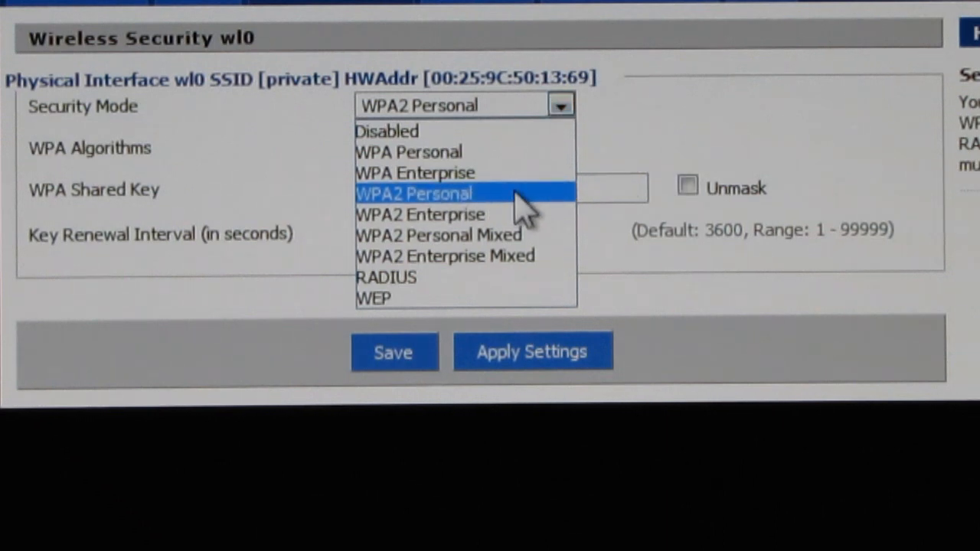
left_click(413, 193)
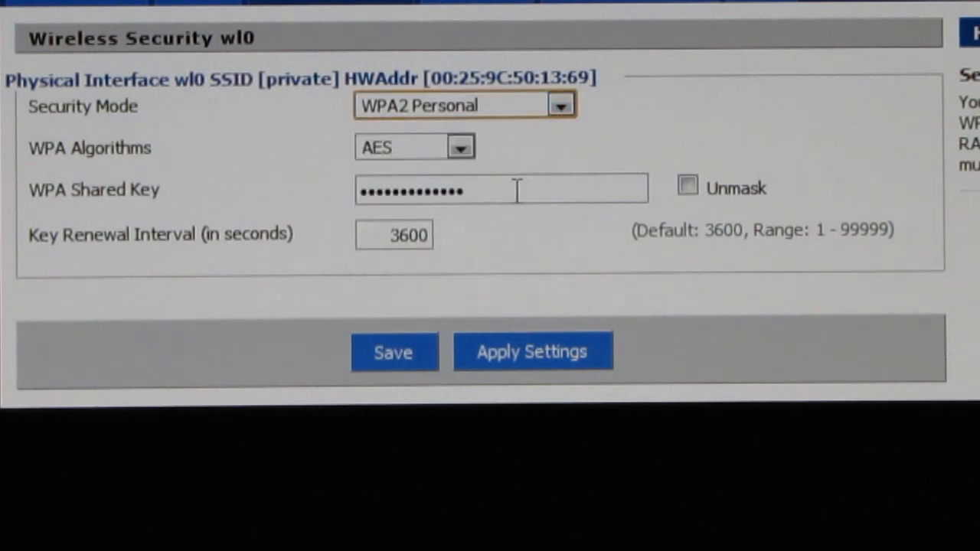
left_click(560, 106)
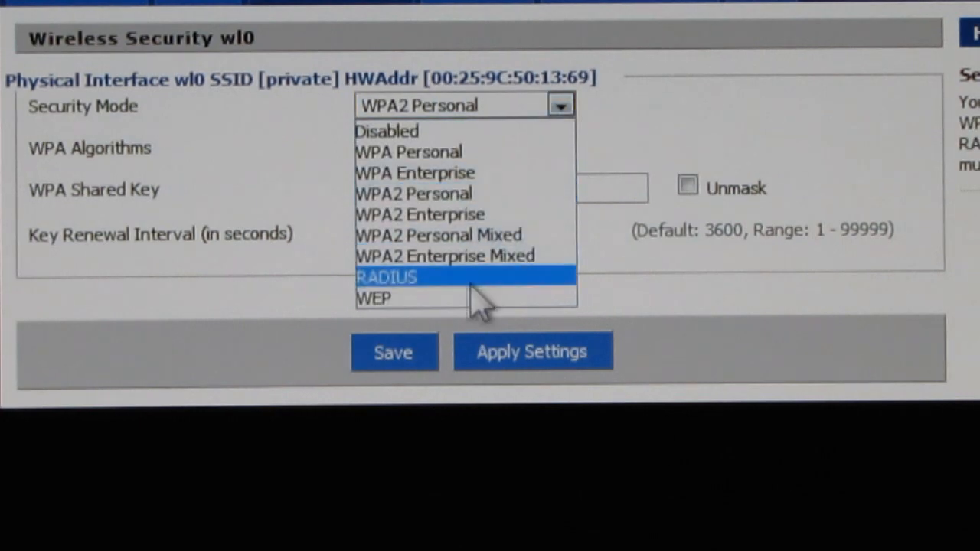
left_click(373, 297)
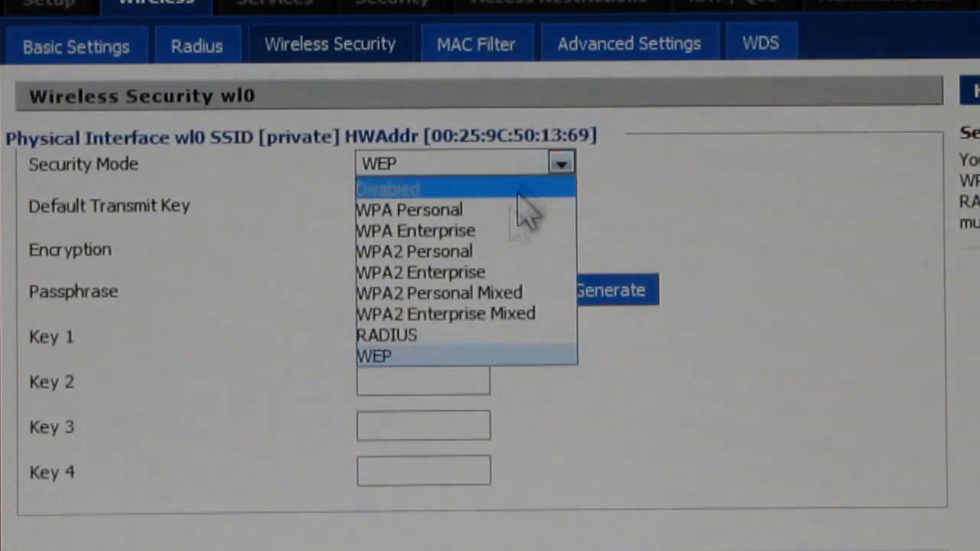
mouse_move(502, 260)
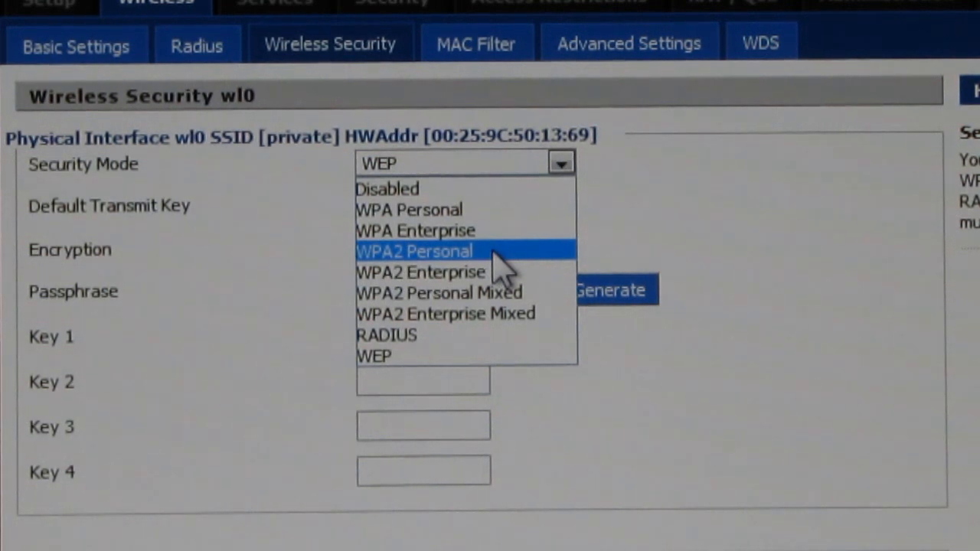
mouse_move(419, 273)
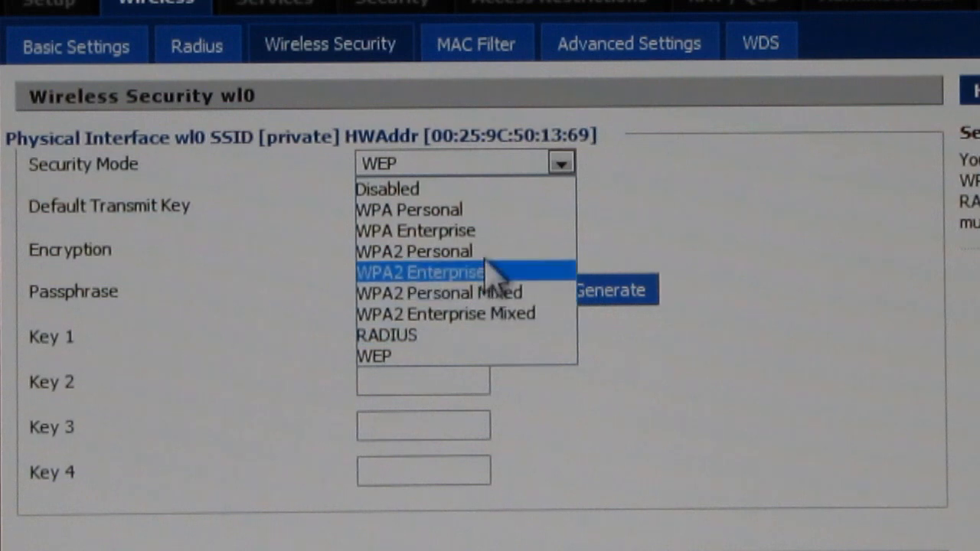
mouse_move(490, 356)
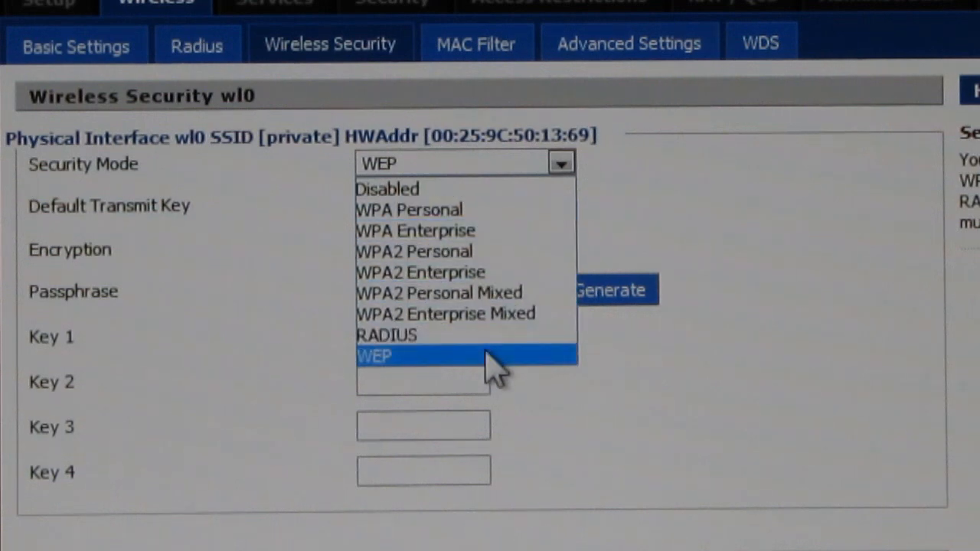
mouse_move(486, 272)
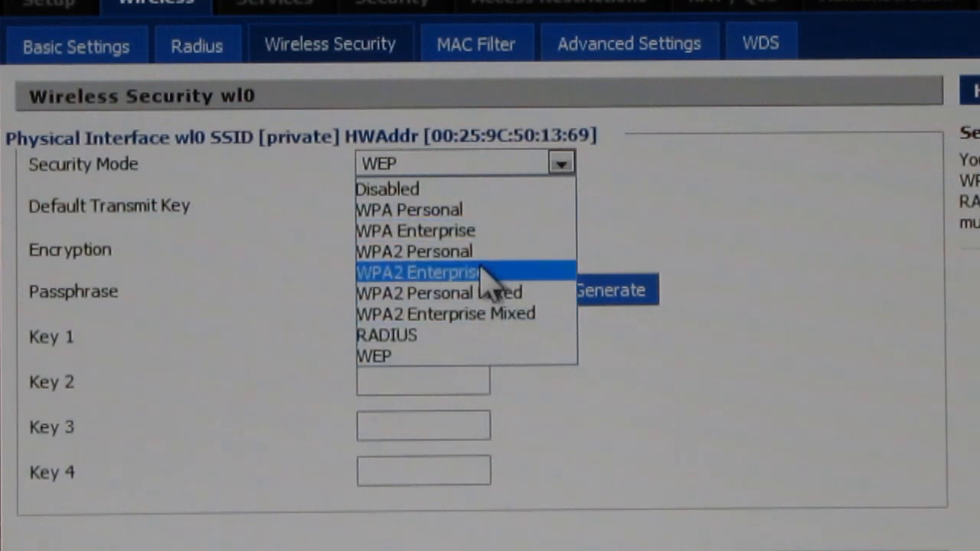
mouse_move(490, 251)
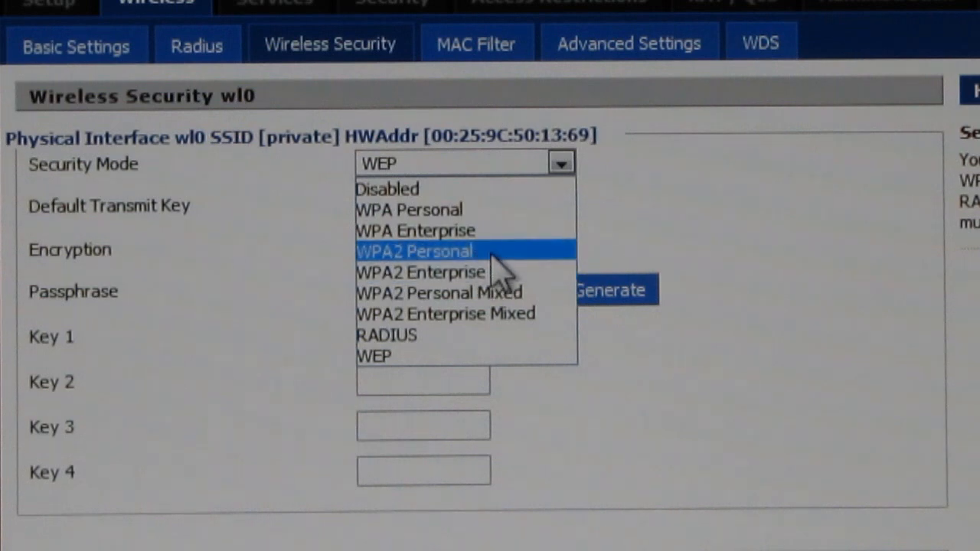
mouse_move(490, 275)
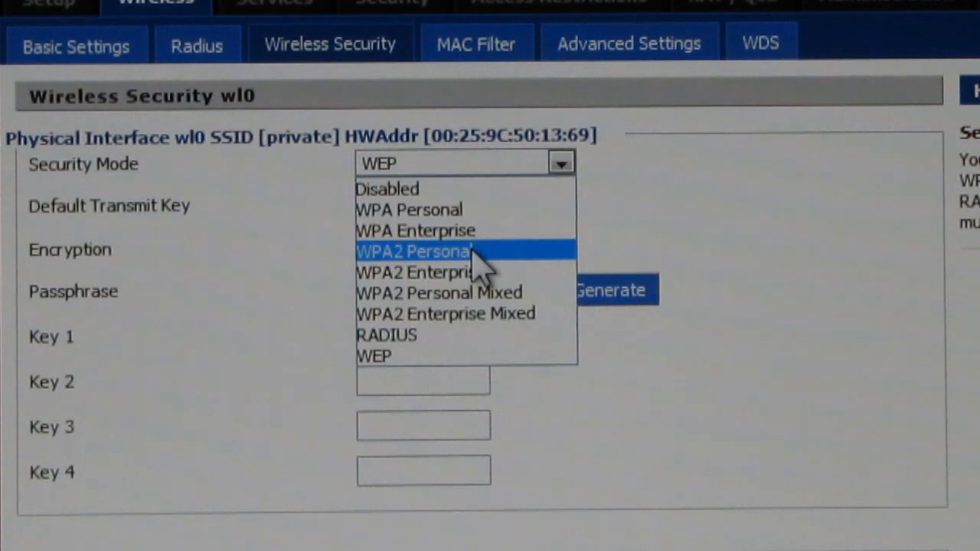
left_click(417, 251)
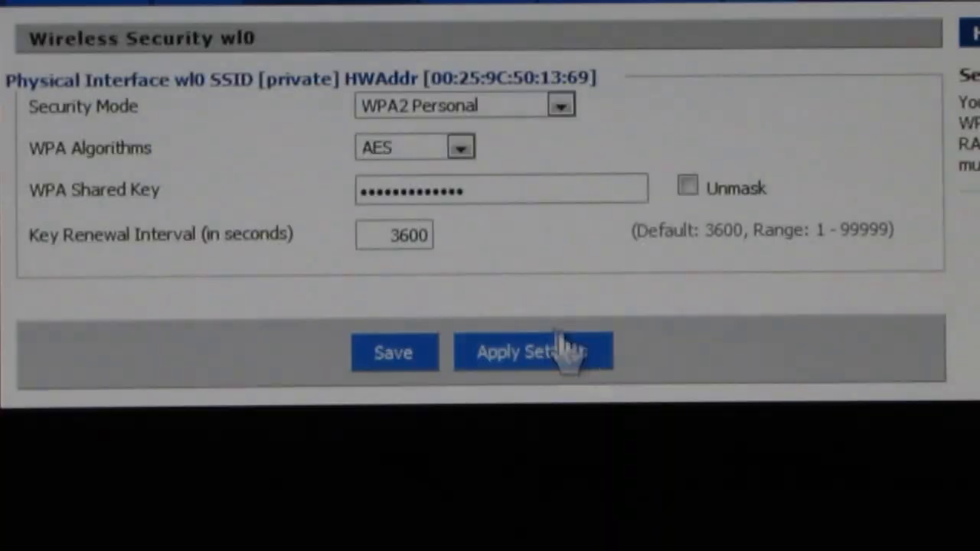
left_click(459, 147)
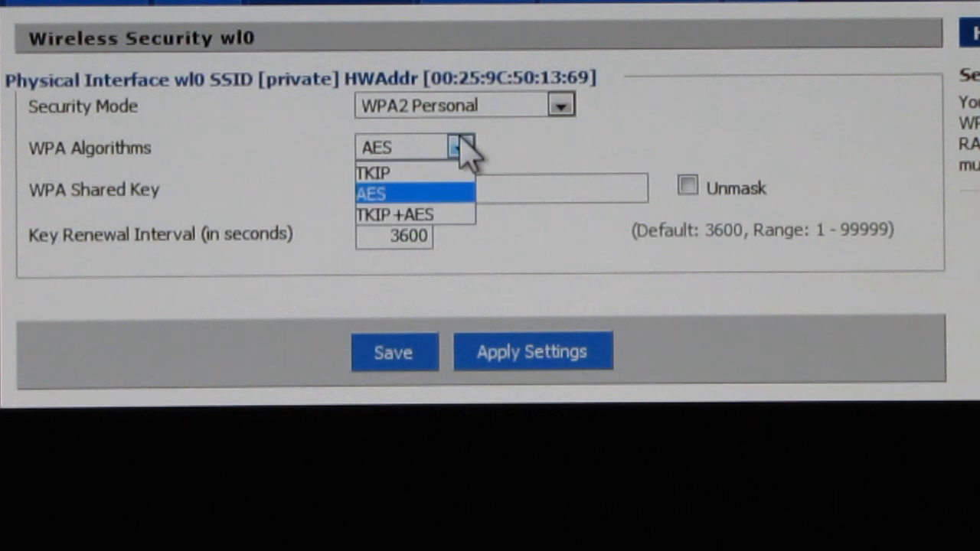
mouse_move(493, 156)
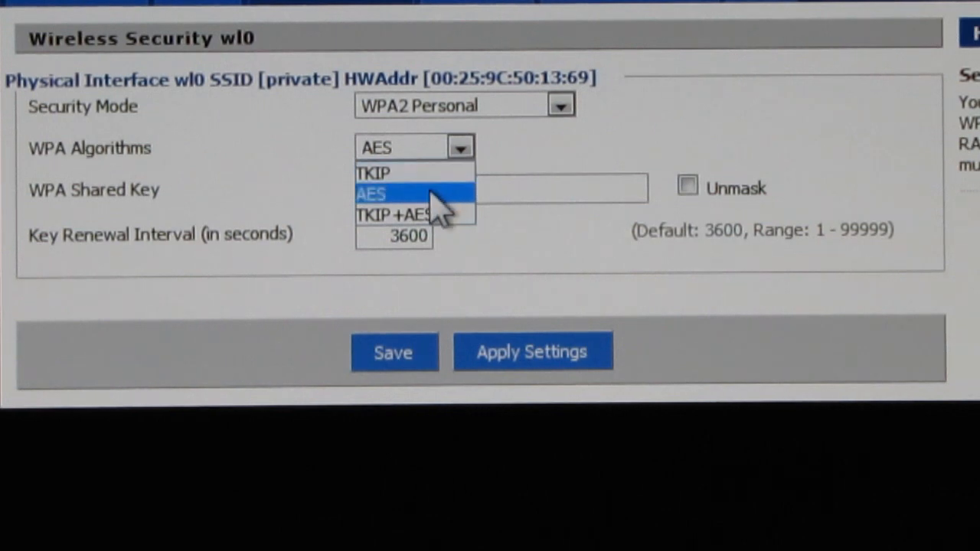
mouse_move(414, 214)
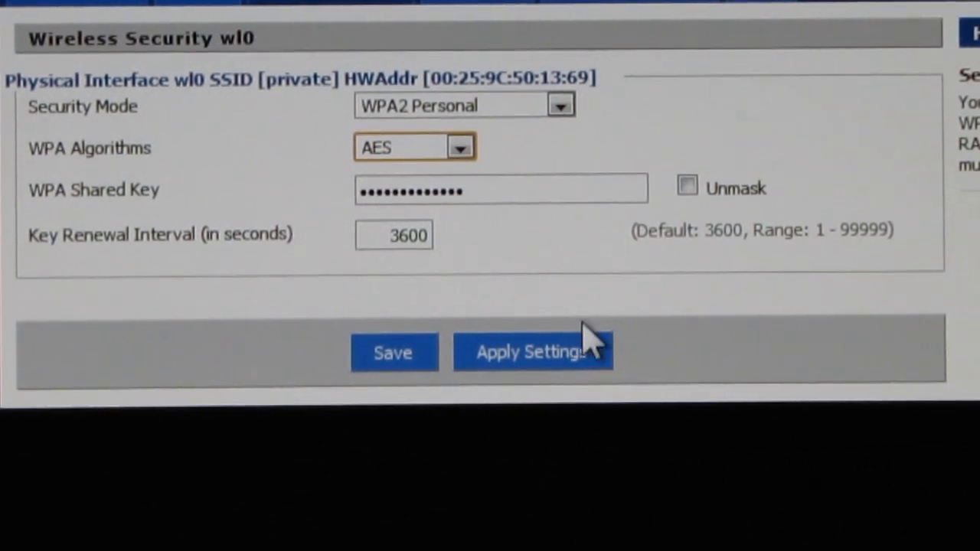
mouse_move(543, 299)
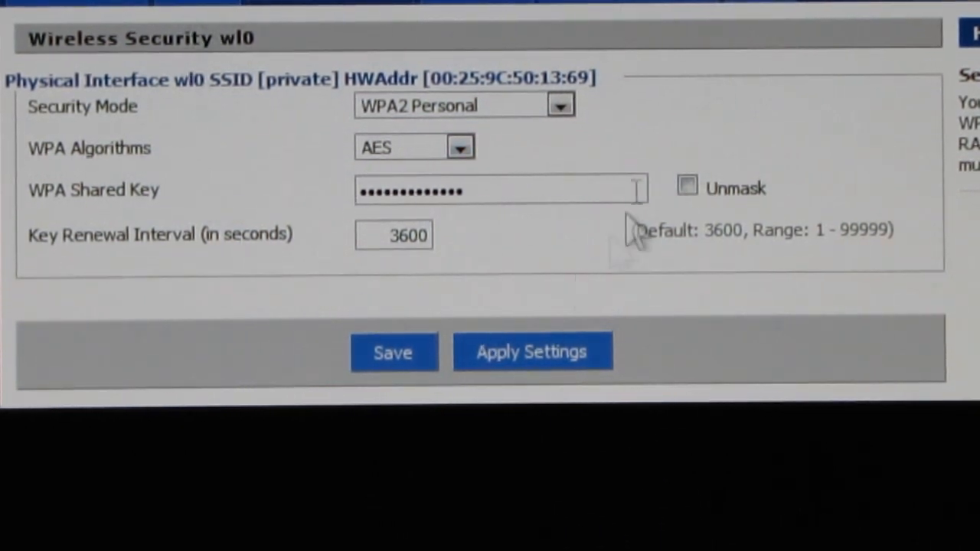
mouse_move(416, 53)
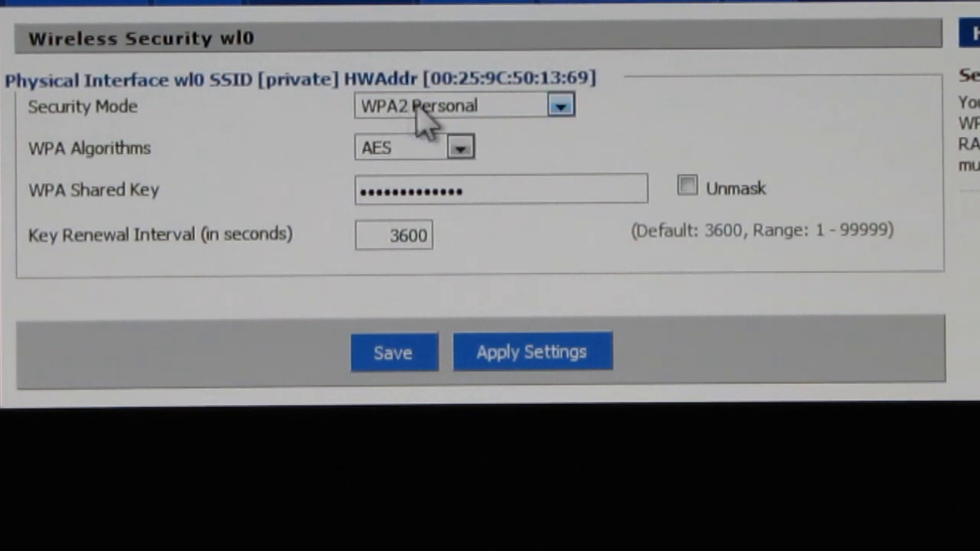
mouse_move(477, 126)
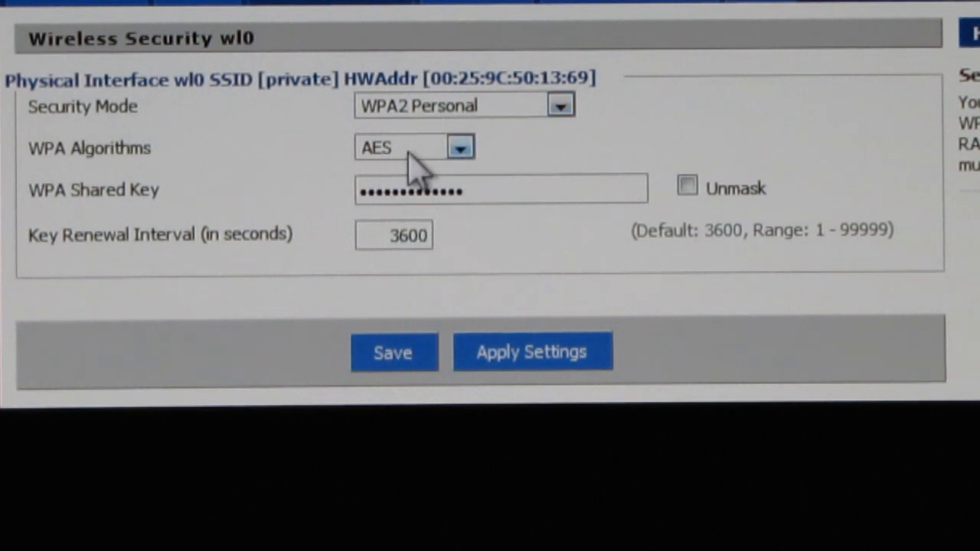
mouse_move(487, 242)
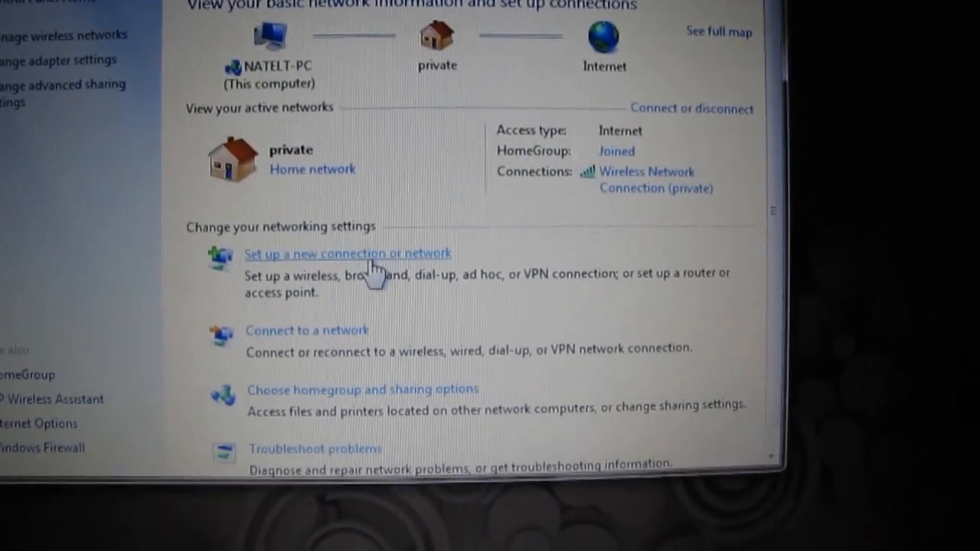
Step: Start a new connection setup and choose to manually connect to a wireless network
left_click(346, 254)
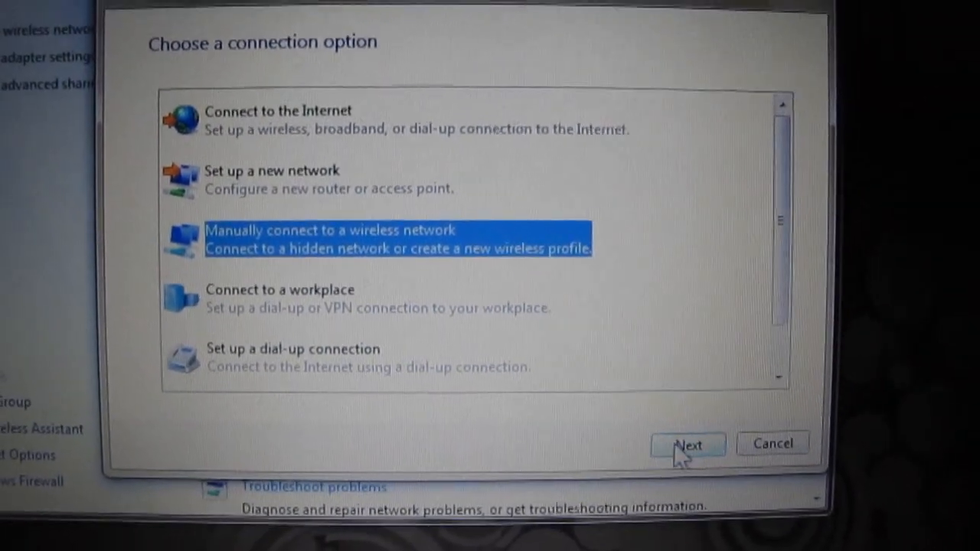
left_click(686, 444)
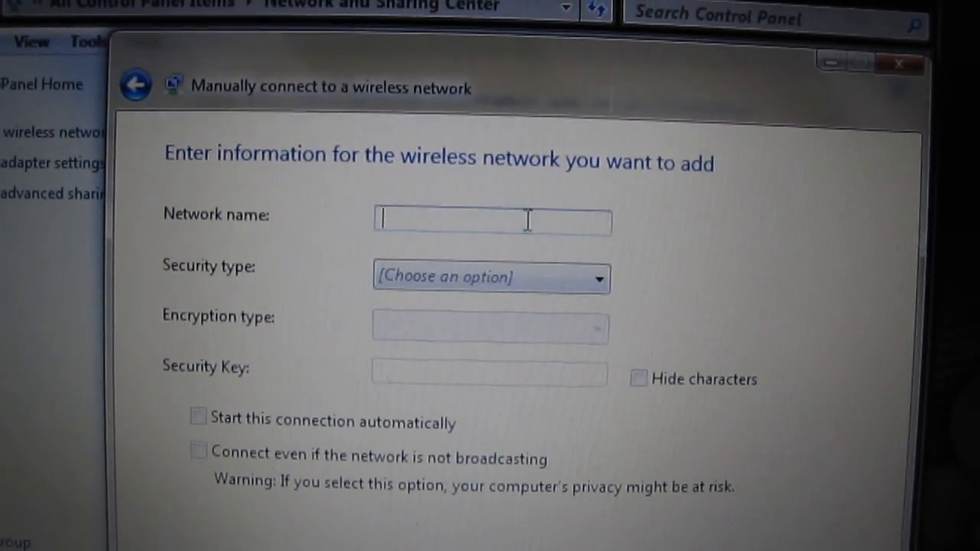
Step: Enter network name HJGFJHG with WPA2-Personal security and AES encryption
type("HJGFJHG")
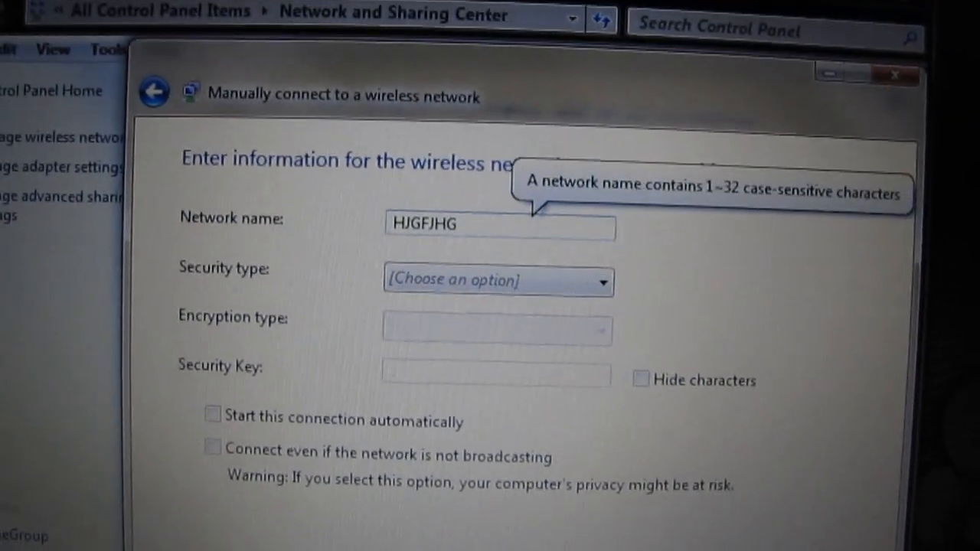
left_click(498, 282)
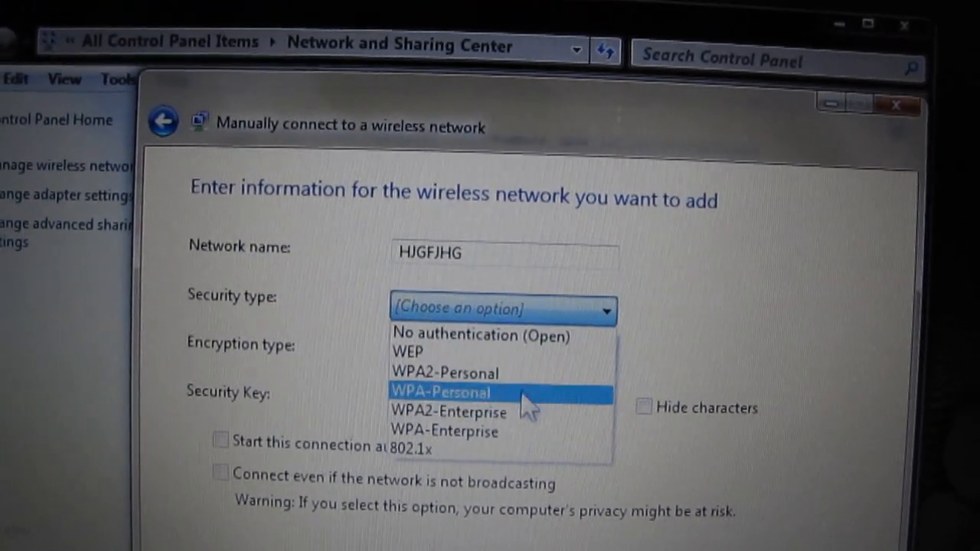
left_click(444, 373)
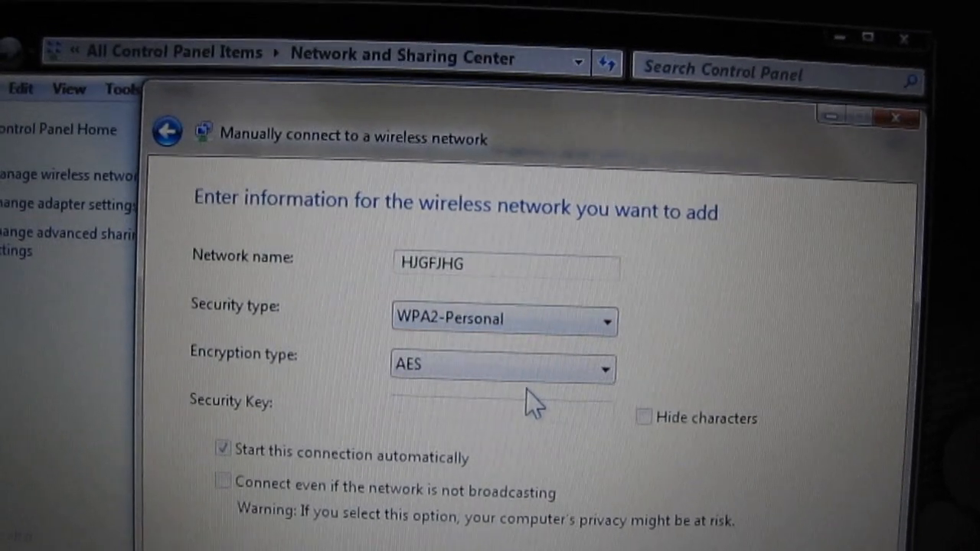
left_click(503, 366)
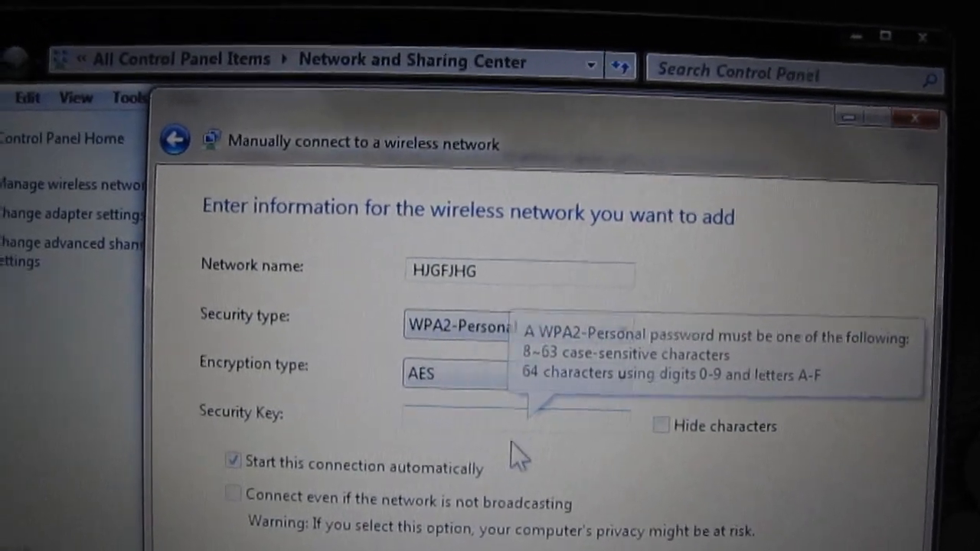
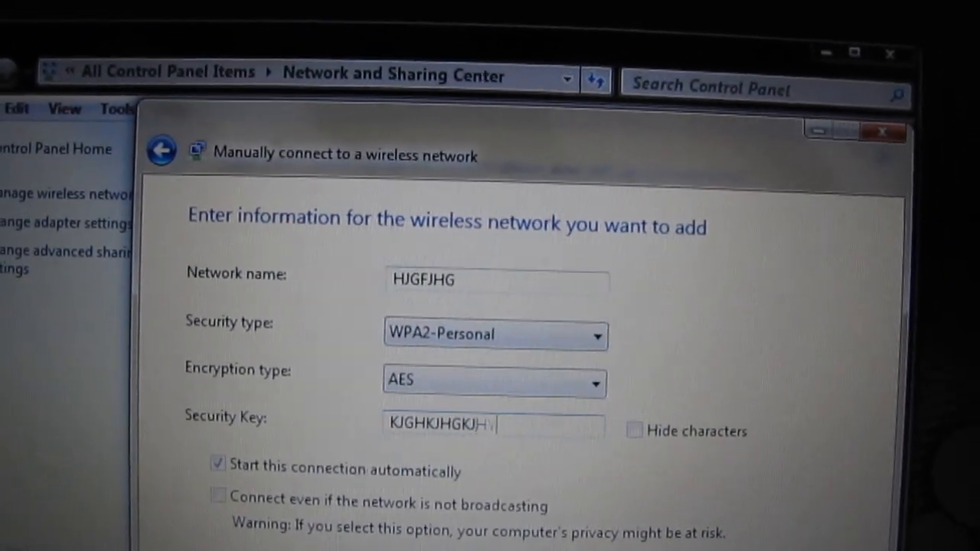